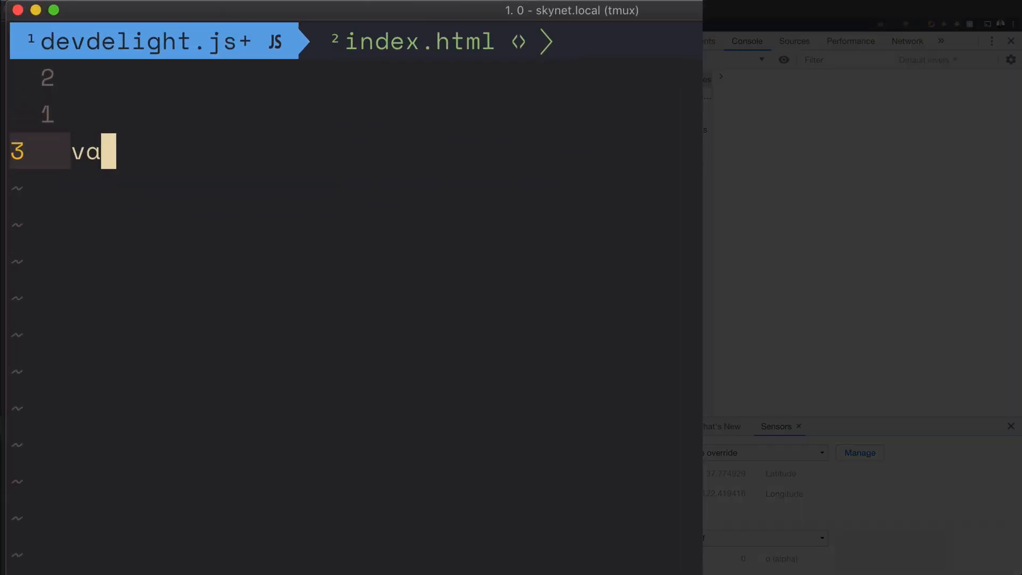
Write var name = 'Alexander'; followed by console.log(name); in devdelight.js
text(r name =)
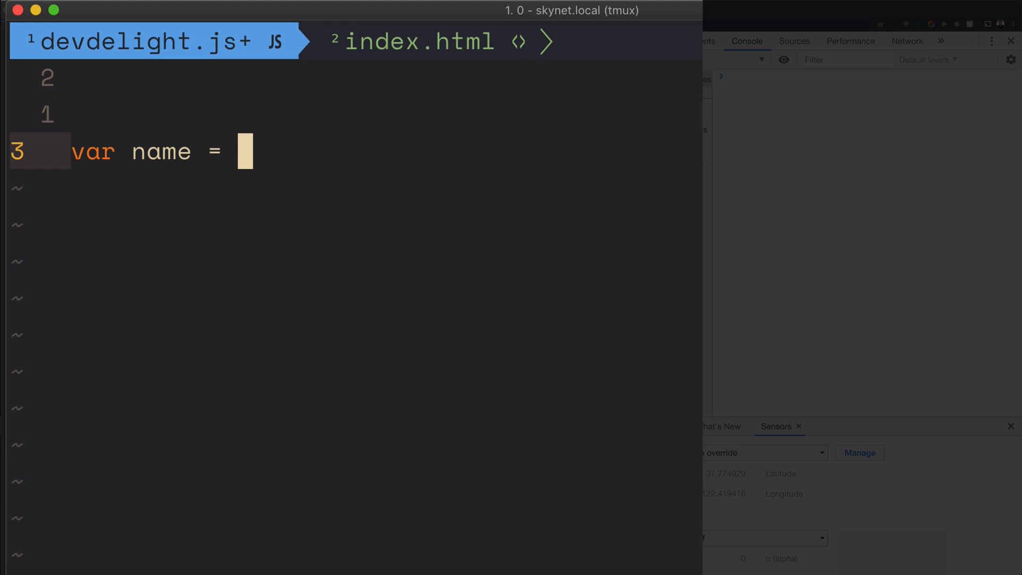
text(')
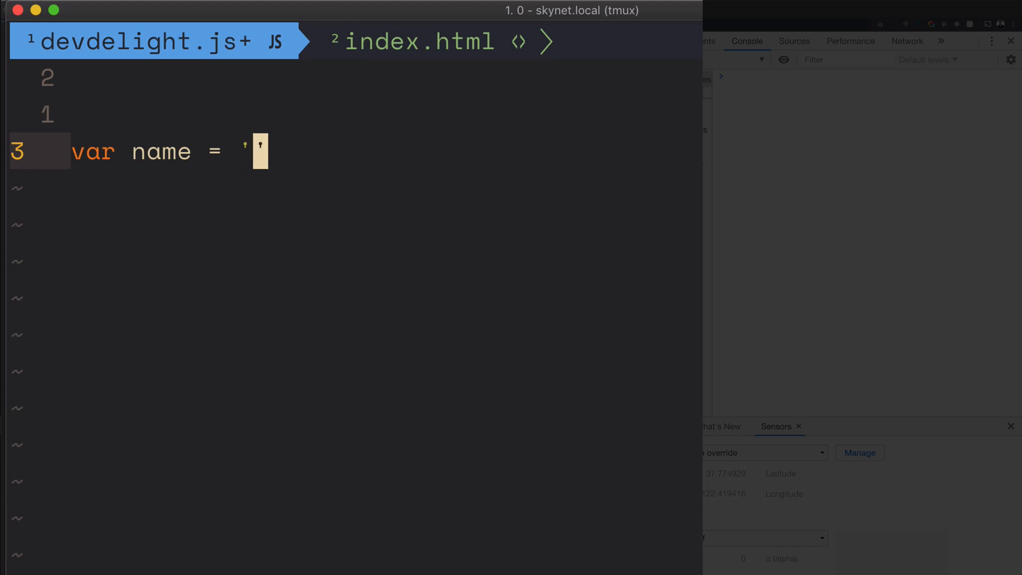
text(Alexander';)
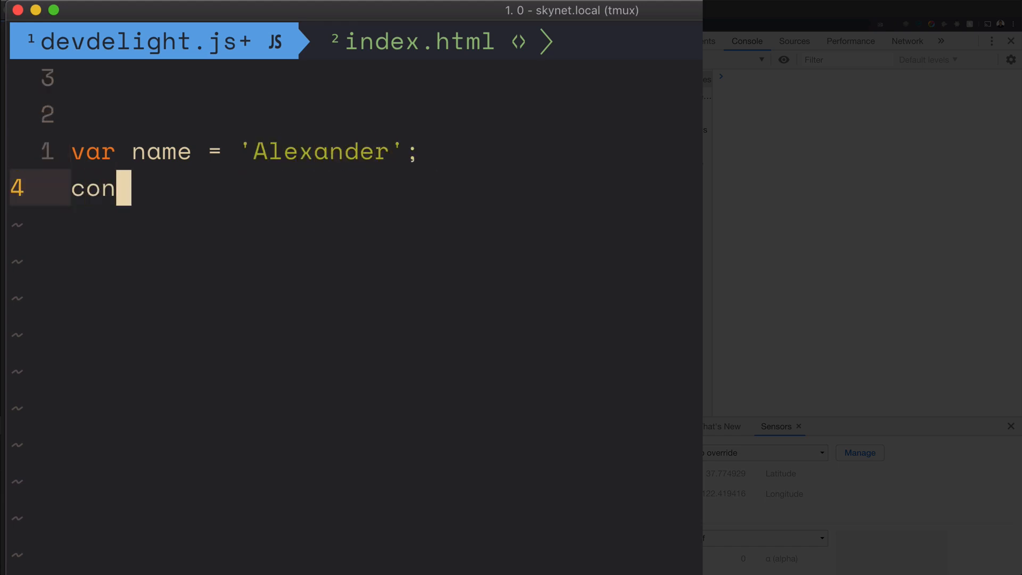
text(sole.log(name0)
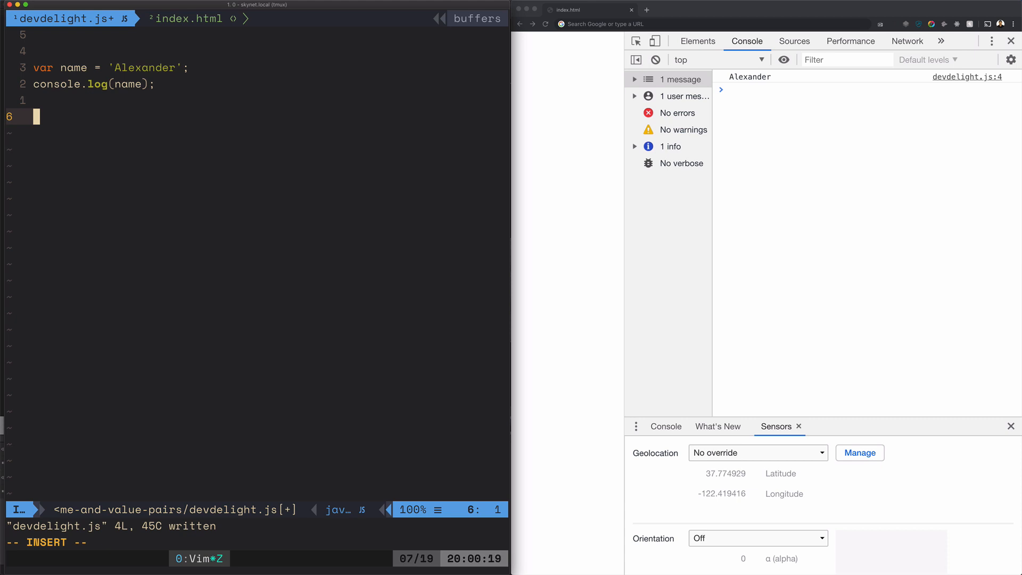
Declare var personObj = {}; and start a // comment above it
text(var)
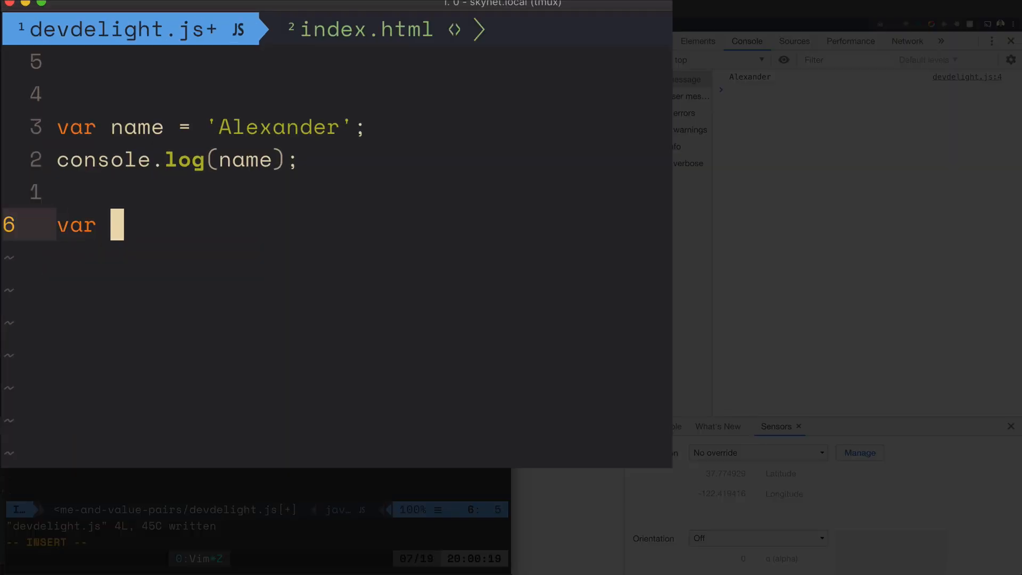
text(personObj)
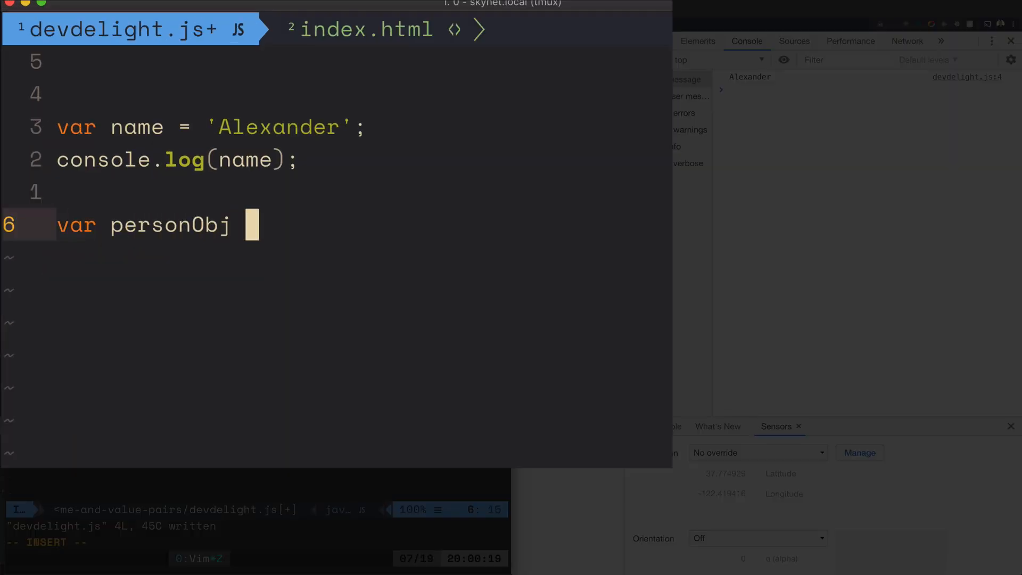
text(= {})
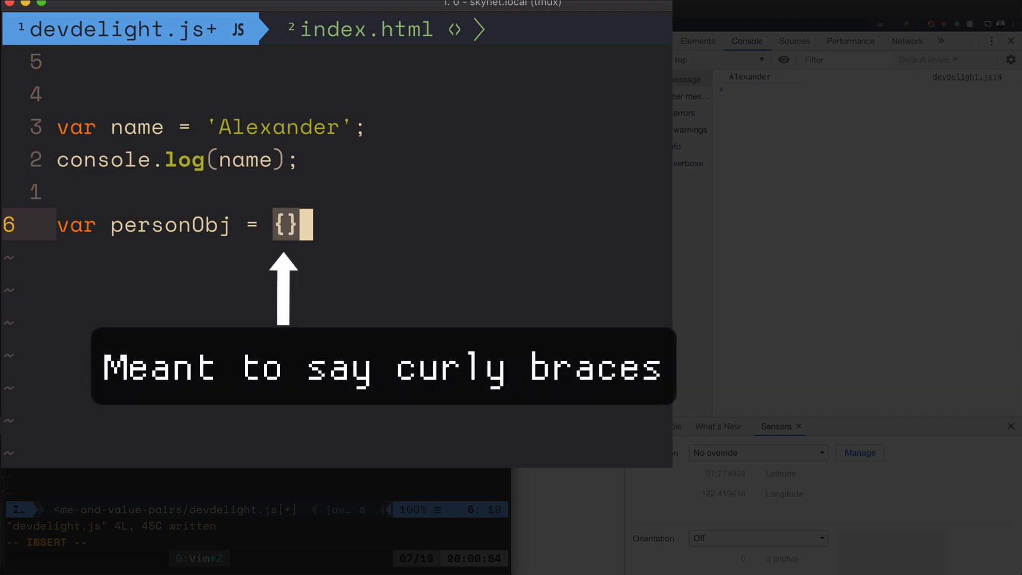
text(;)
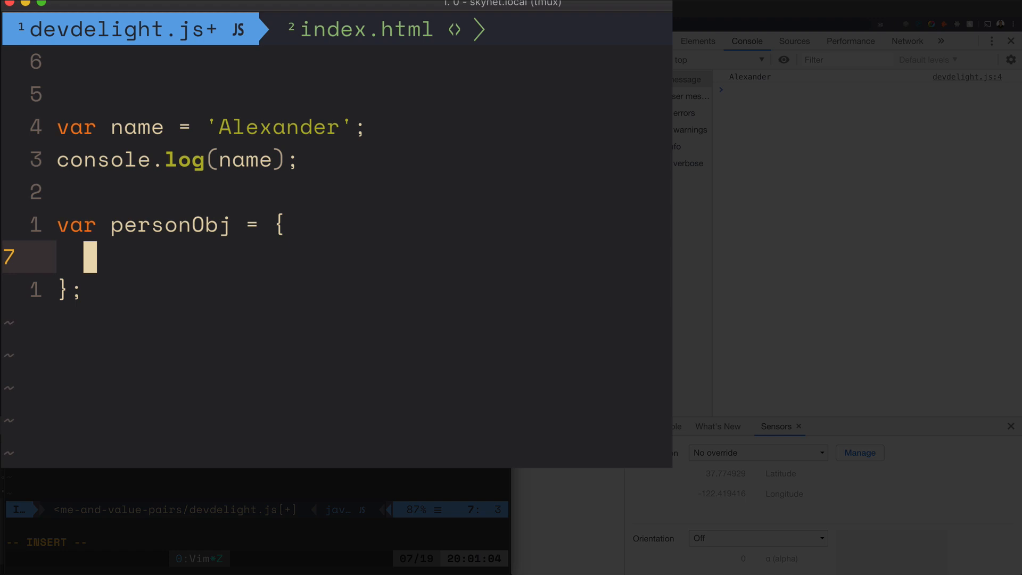
text(//)
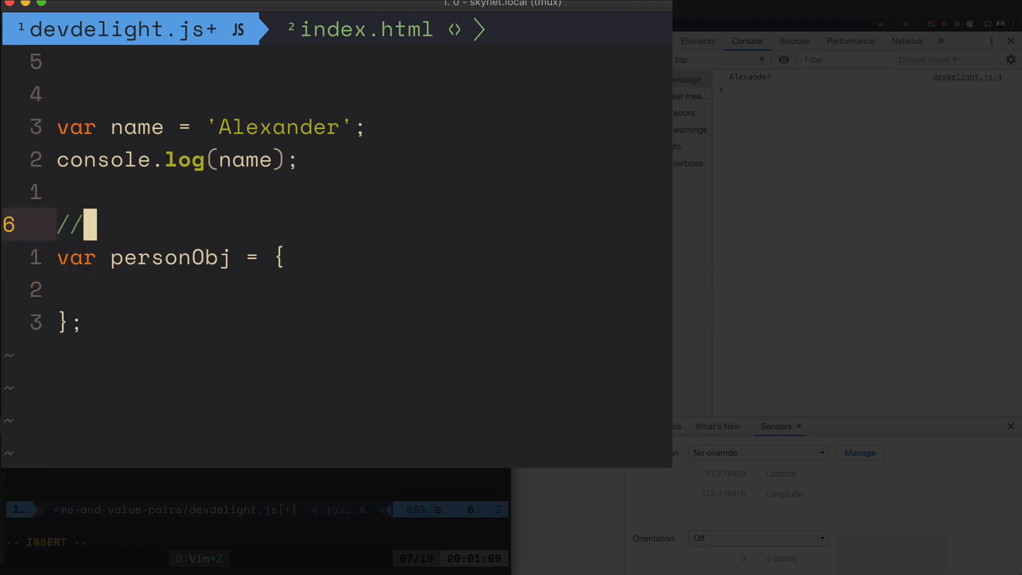
Comment personObj as 'bag with related information' and 'or collection of name and values', then save
text(" ")
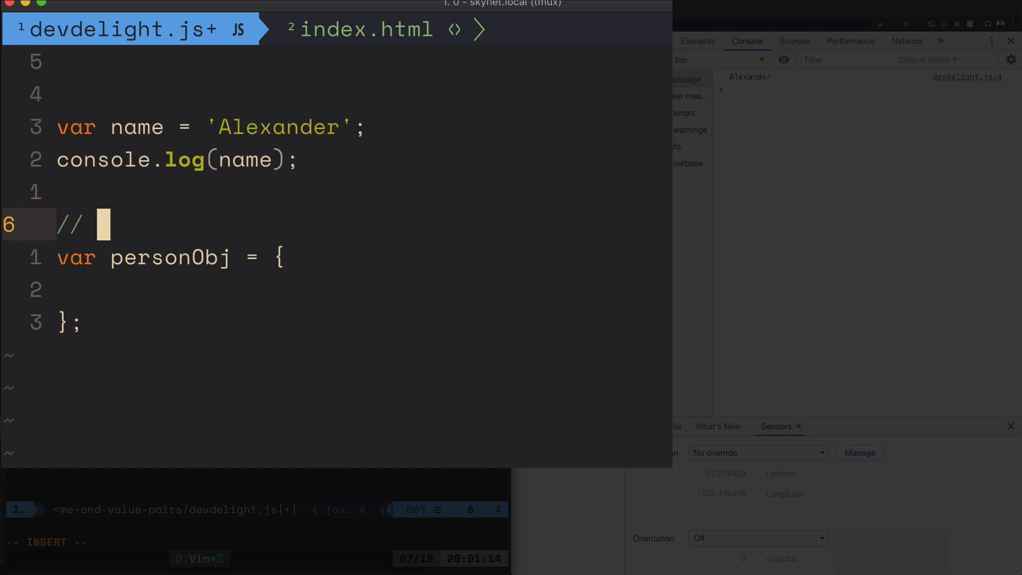
text(bag)
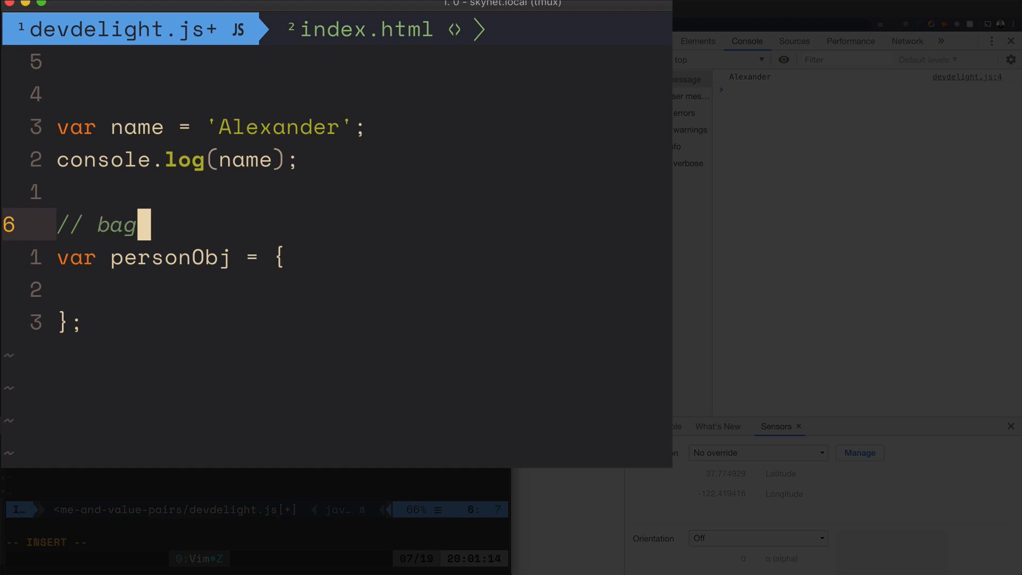
text(with related)
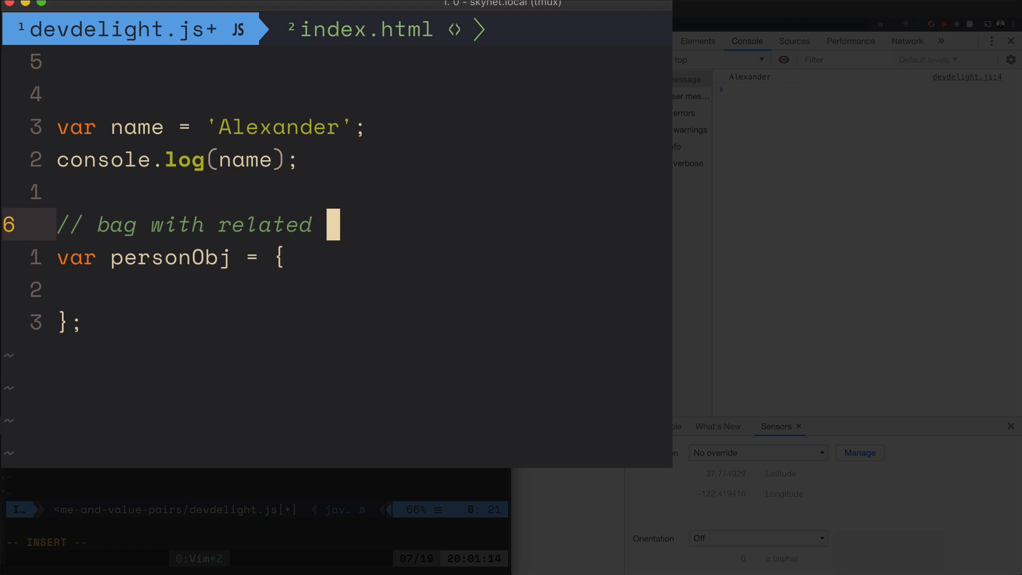
text(information)
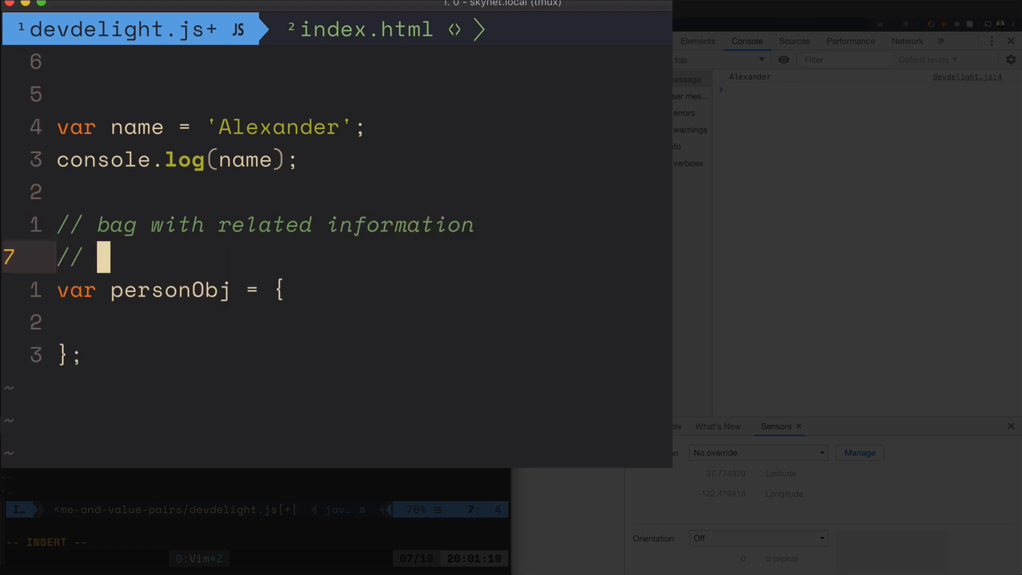
text(or collec)
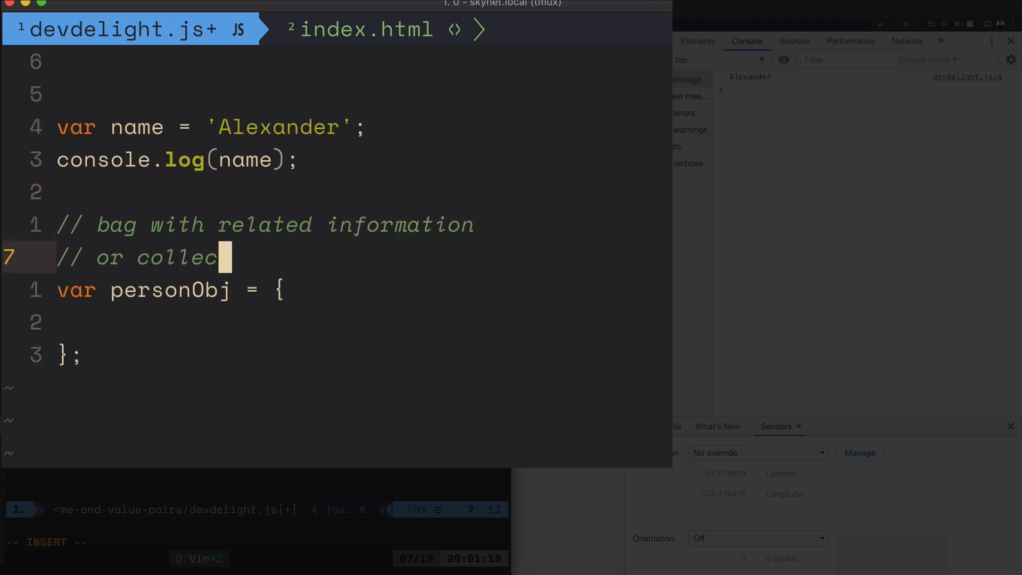
text(tion of name and values)
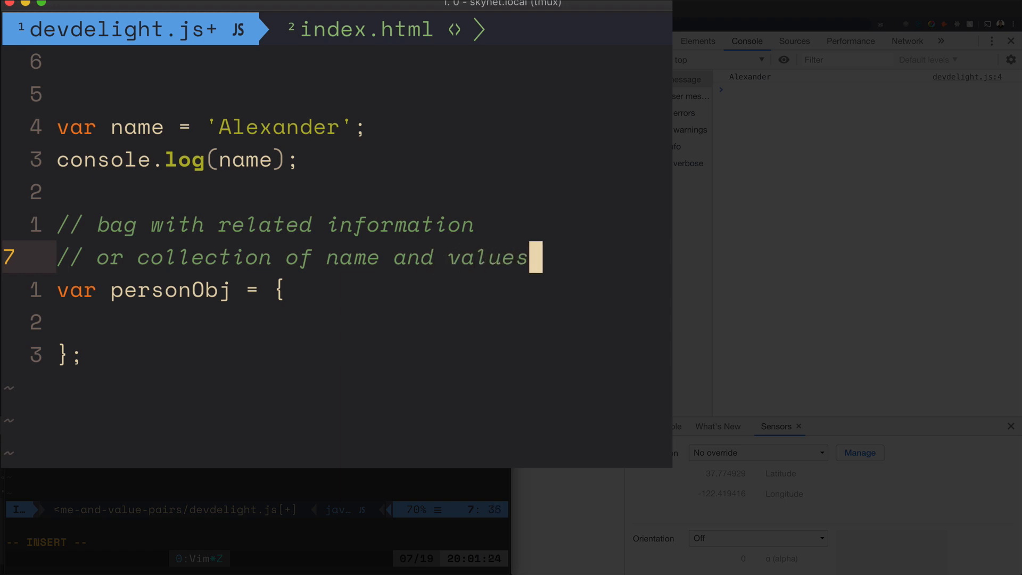
key(Escape)
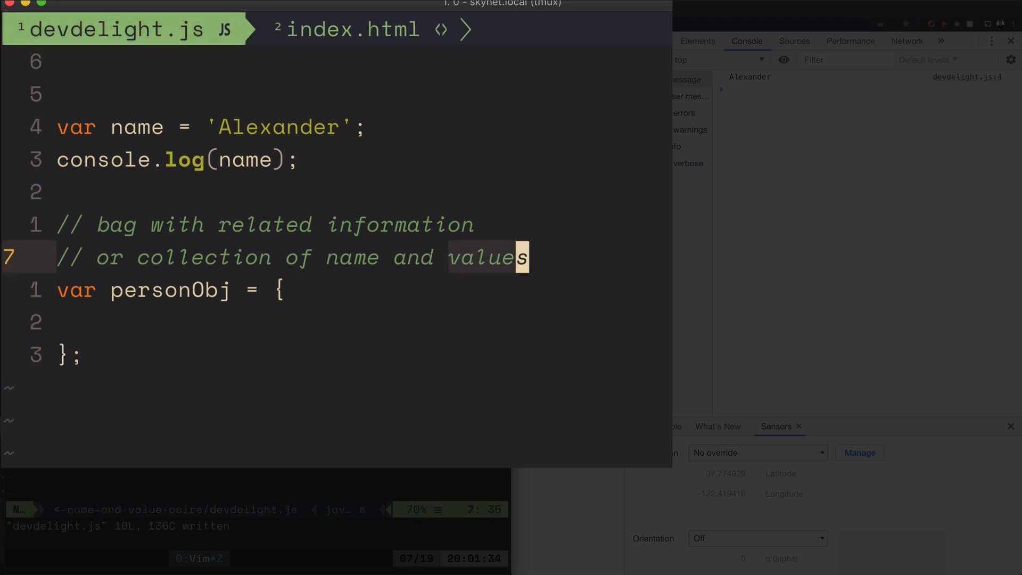
Add name: 'Alexander' and gender: 'male' properties inside personObj
text(n)
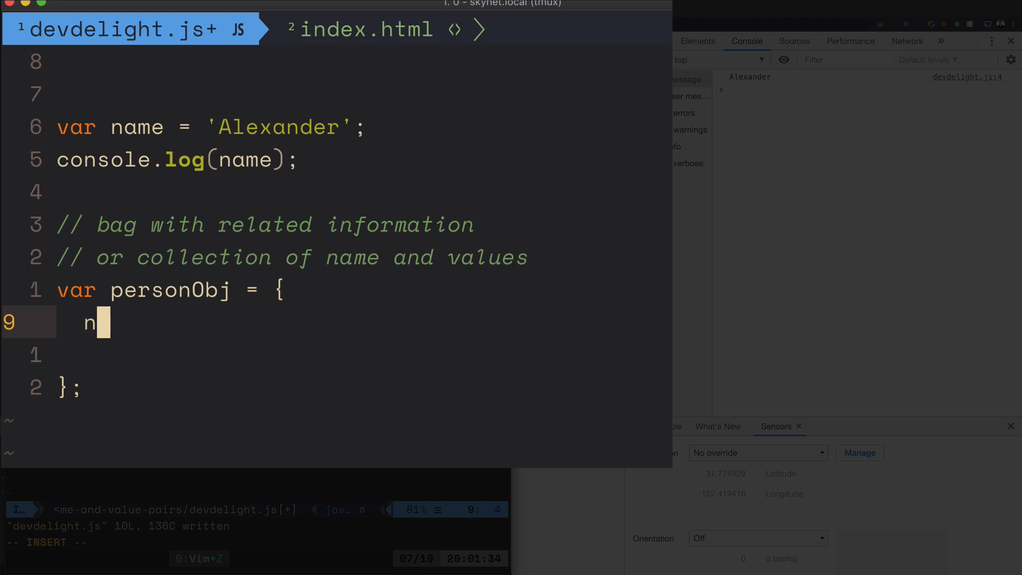
text(ame: 'Ale')
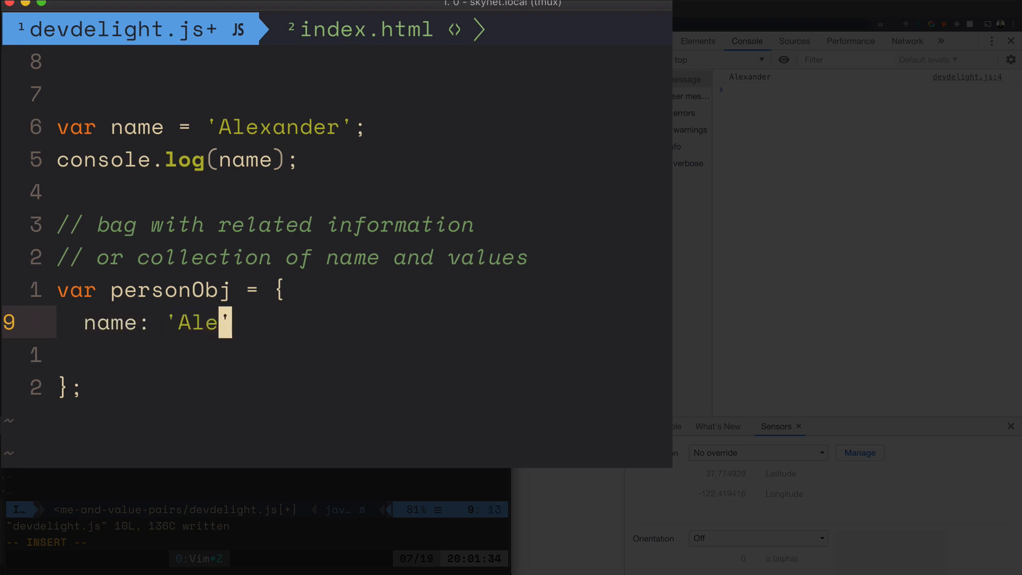
text(xander',)
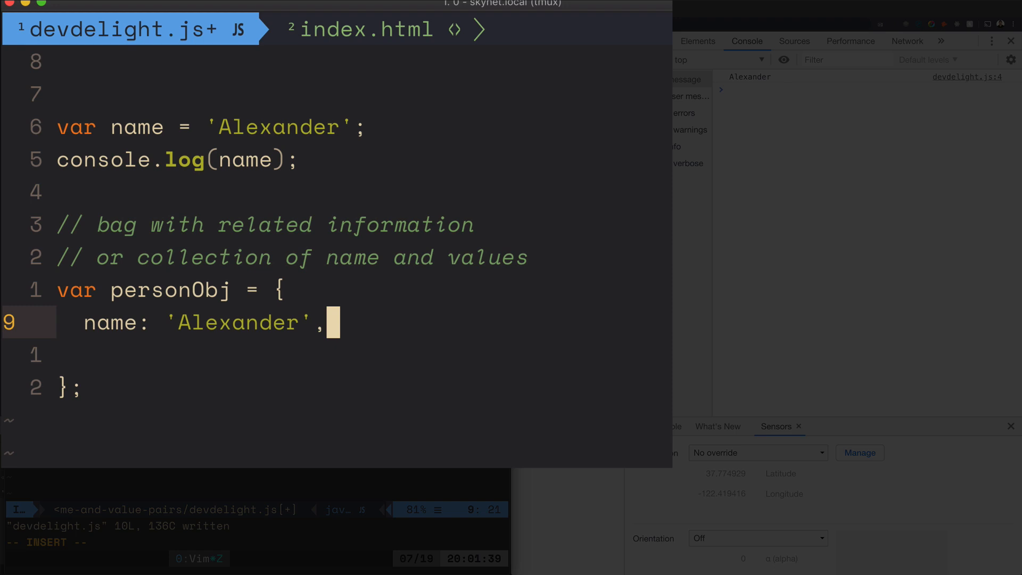
text(gender)
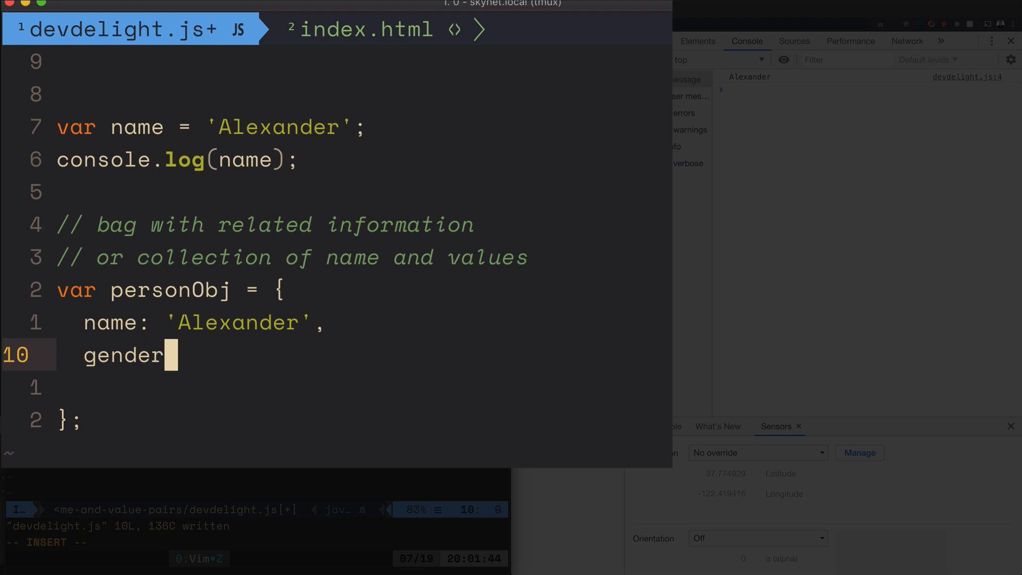
text(: 'male',)
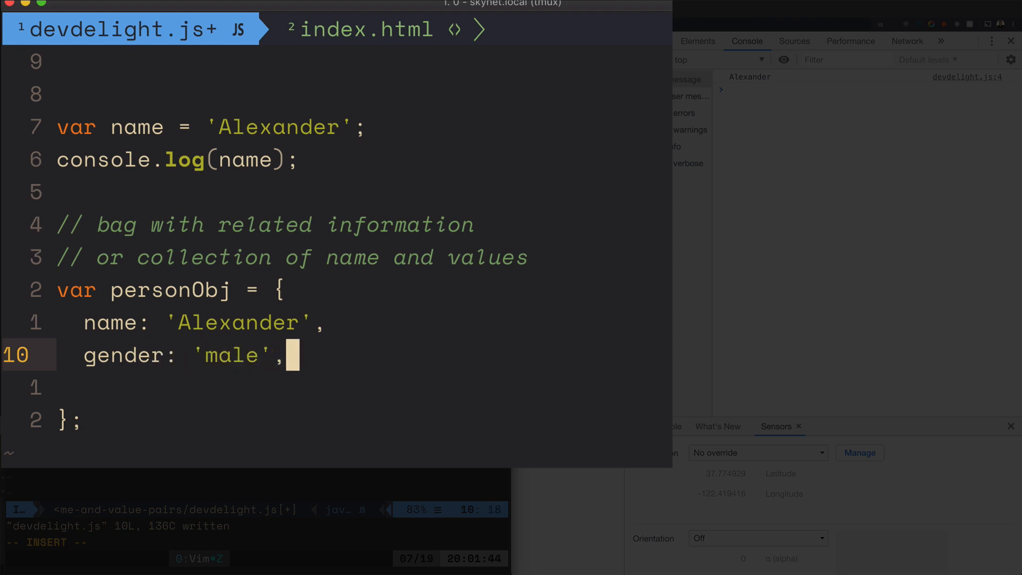
Add style: 'style' and an empty location: {} nested object
text(sty)
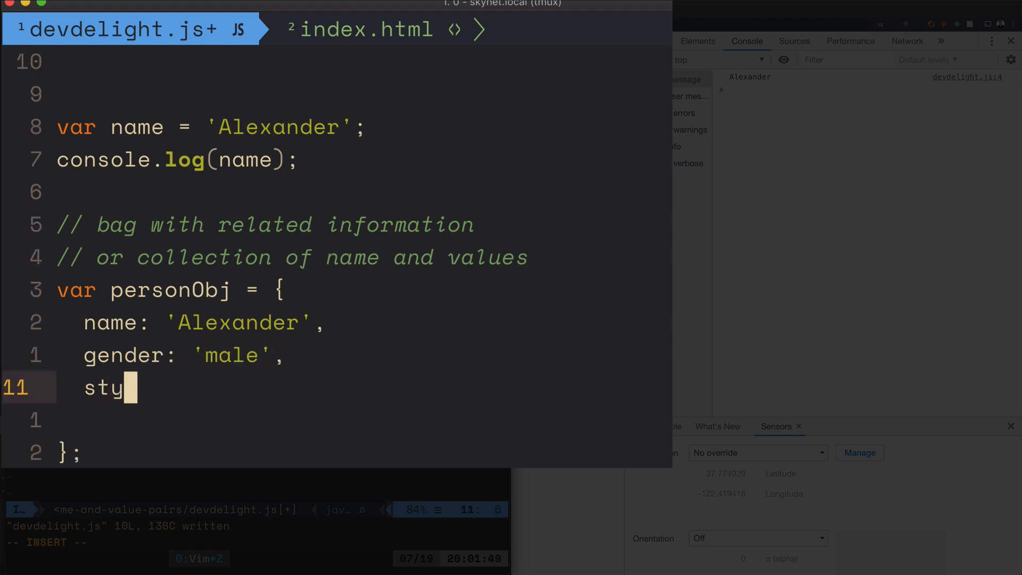
text(le: 'style',)
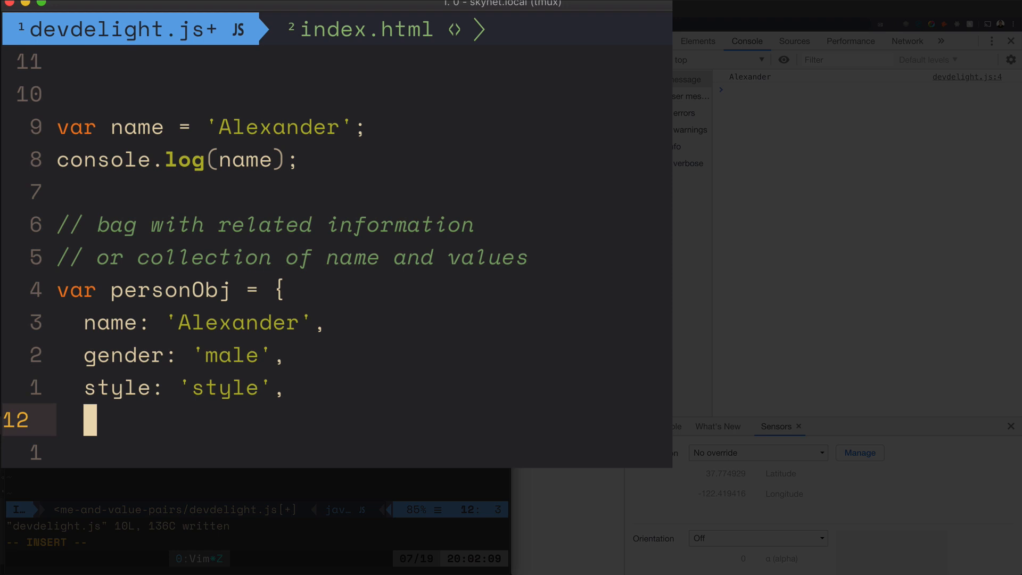
text(location:)
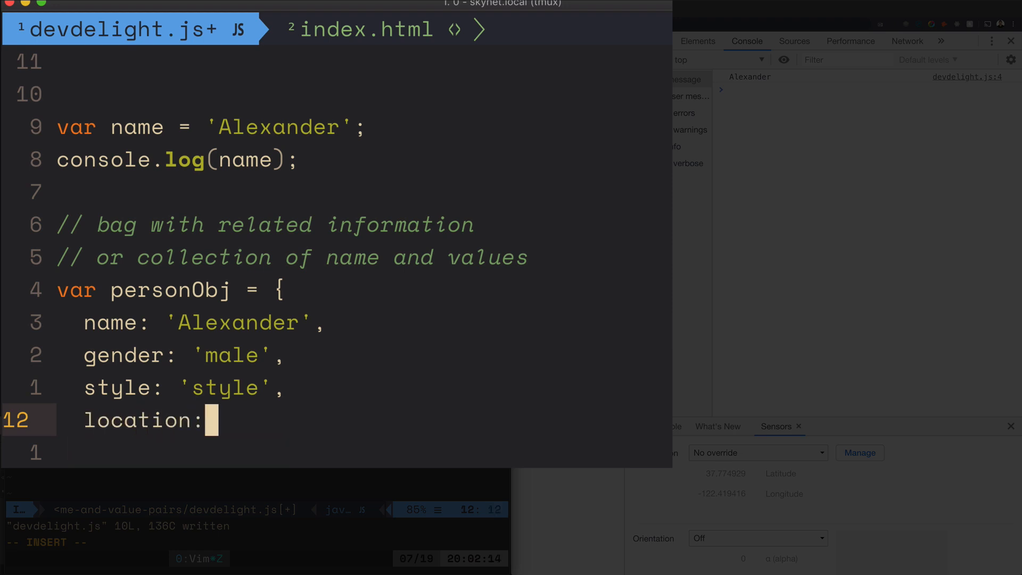
text({})
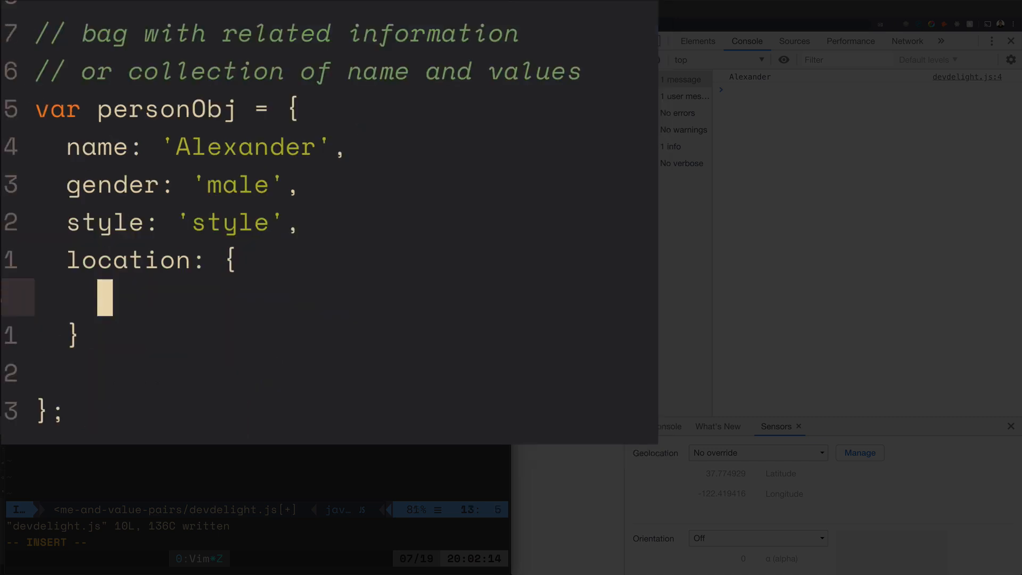
Fill location with city 'San Francisco', state 'California' and zipcode 94118
text(city: 'San Francisco',)
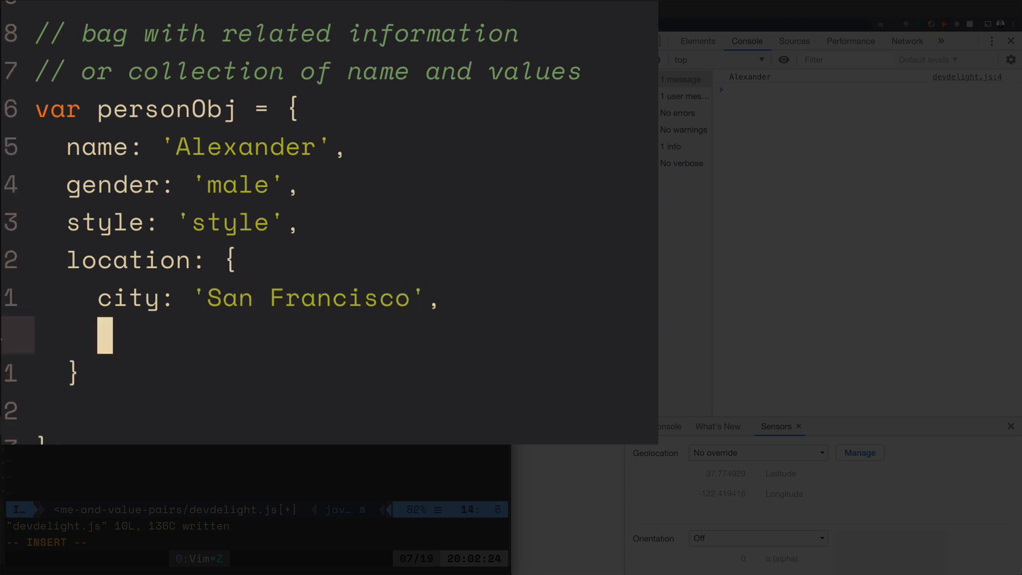
text(state: 'CX)
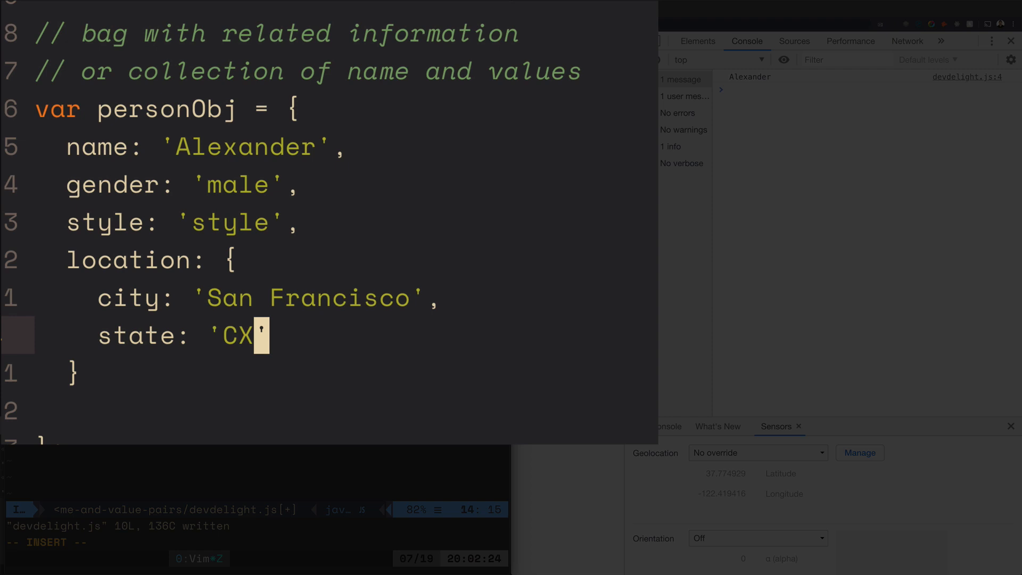
text(alifornia)
text(zipcod)
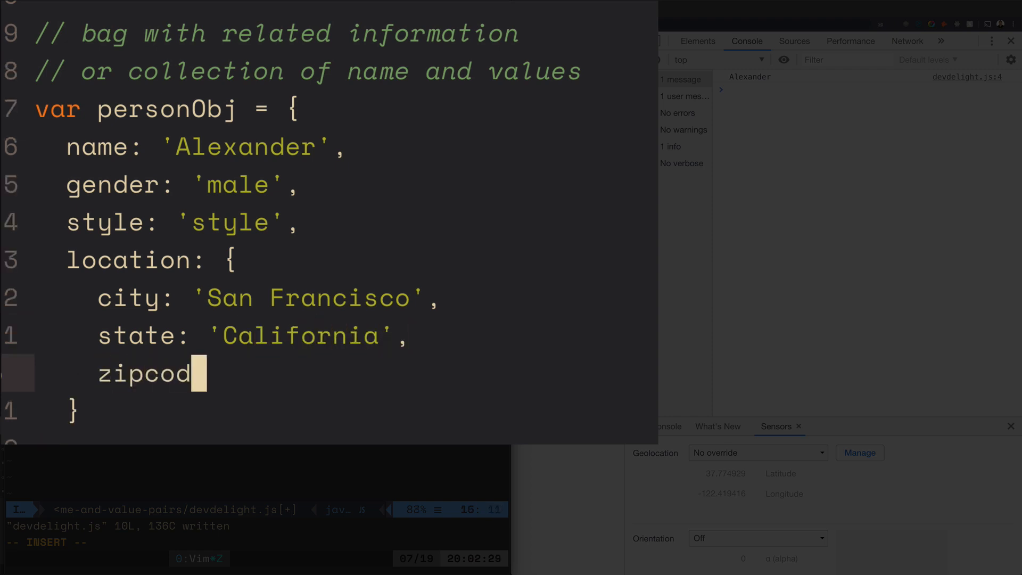
text(e:)
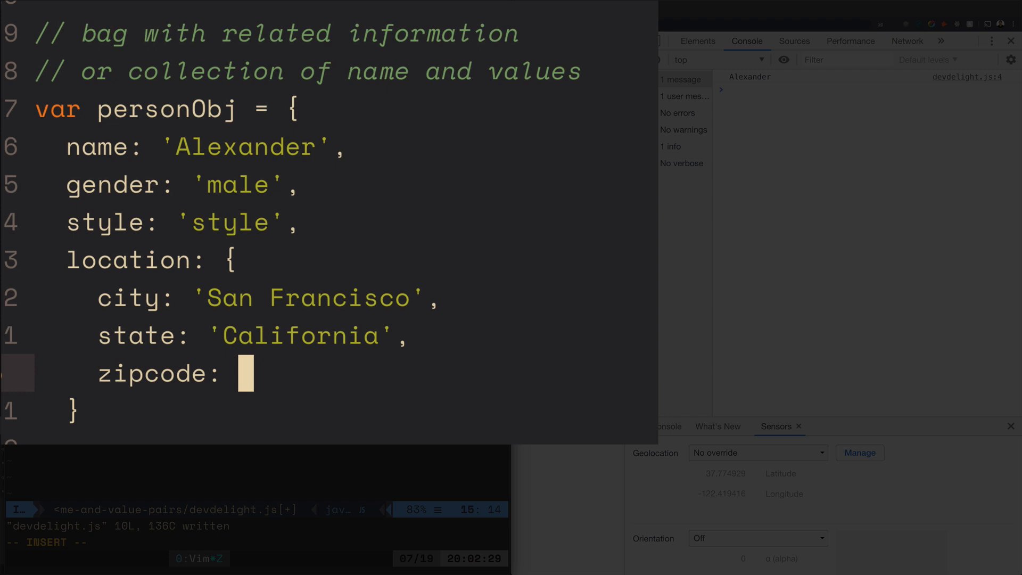
text(94)
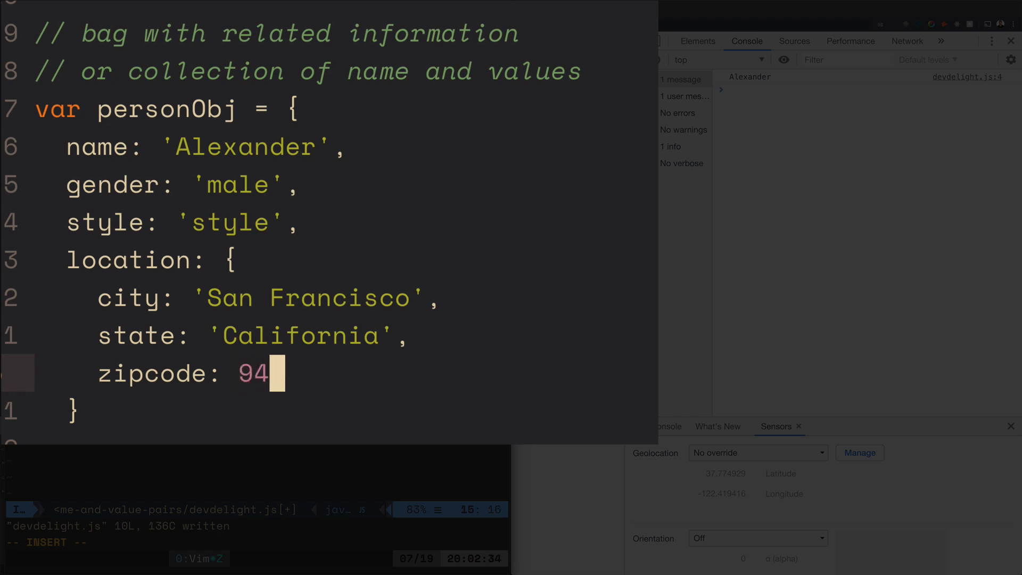
text(118)
text(//)
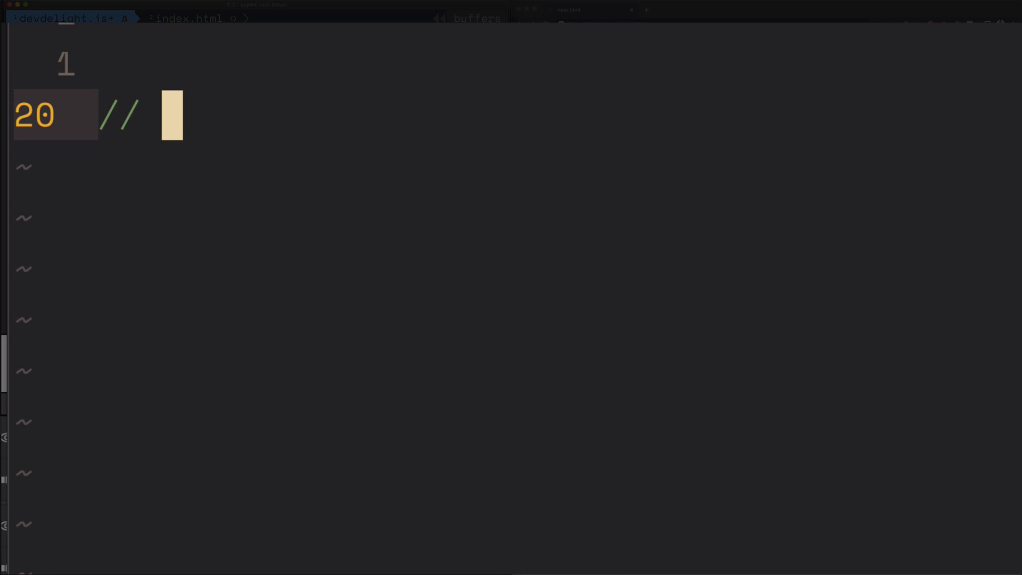
Add commented alternatives var personObj = new Object(); and var personObj = {};
text(var person0)
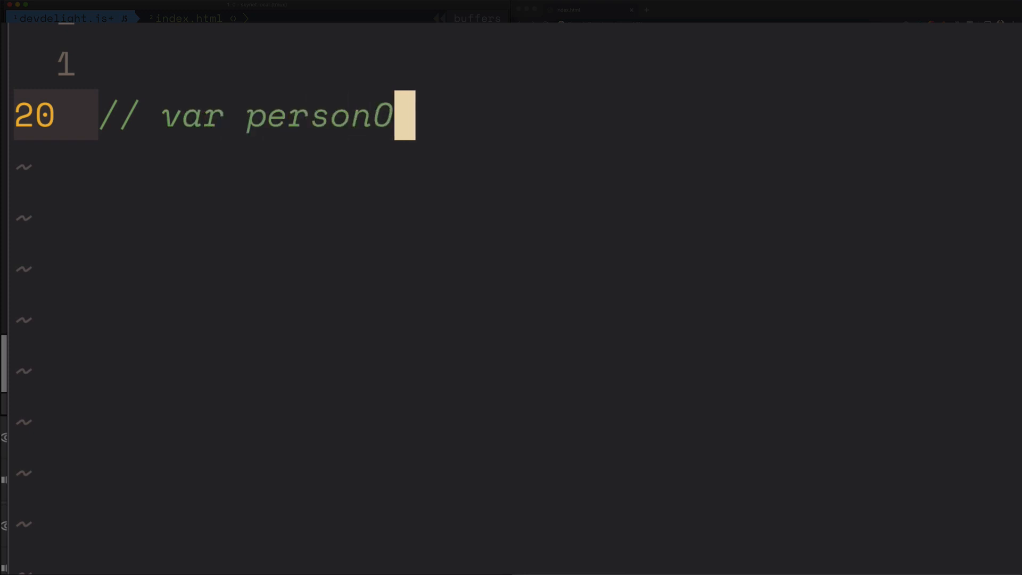
text(bj = new O)
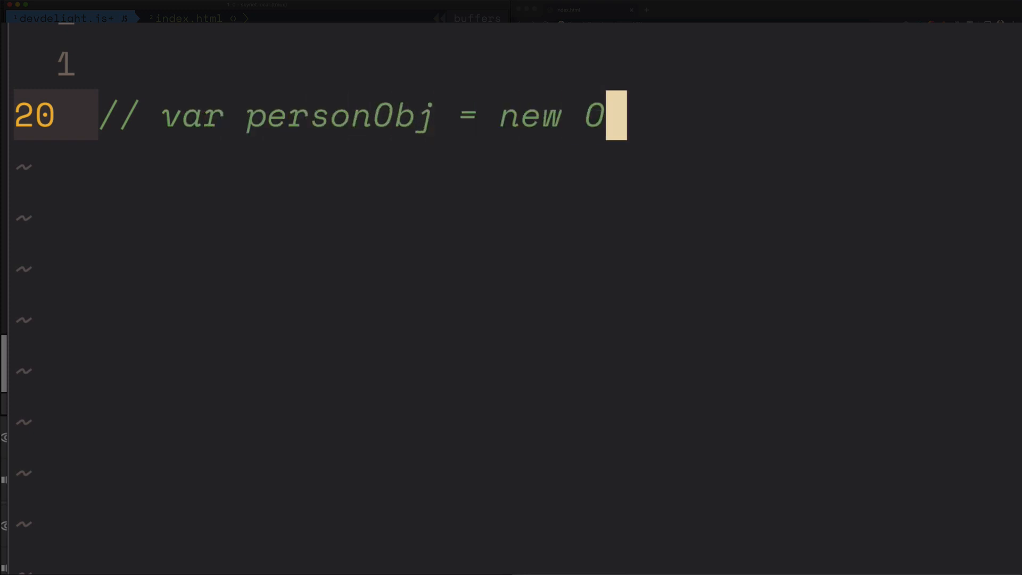
text(ject();)
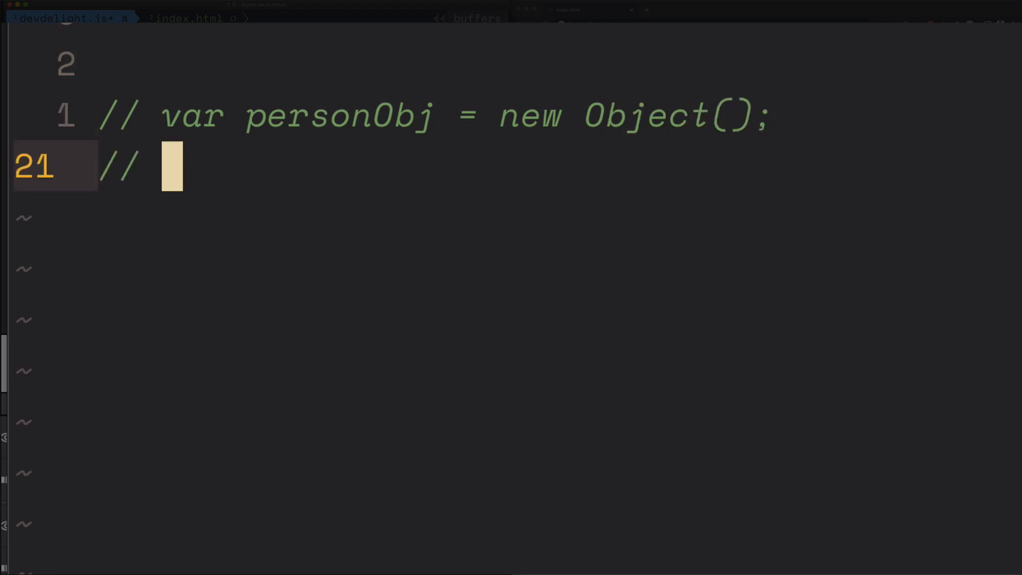
text(var)
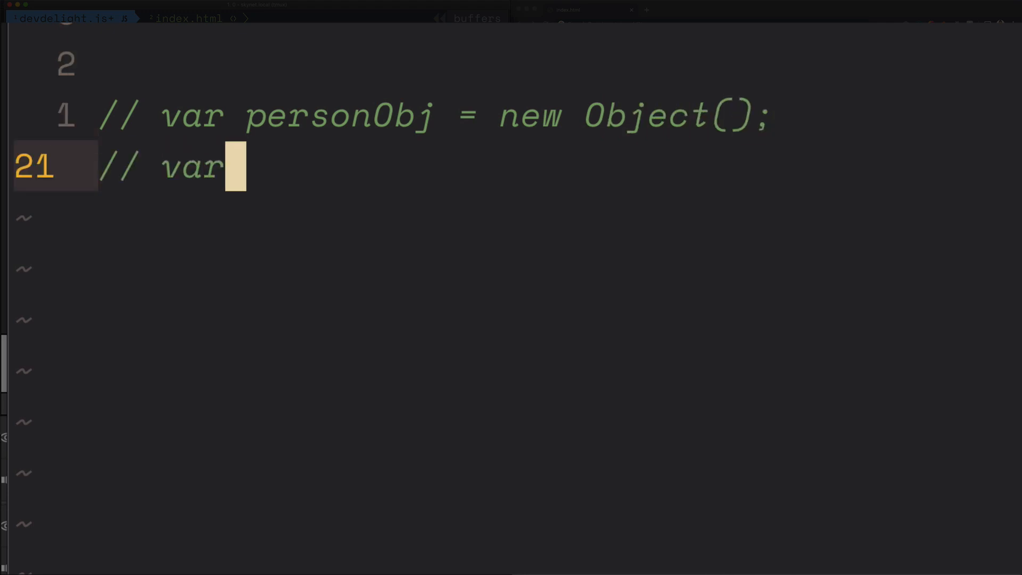
text(personObj = {)
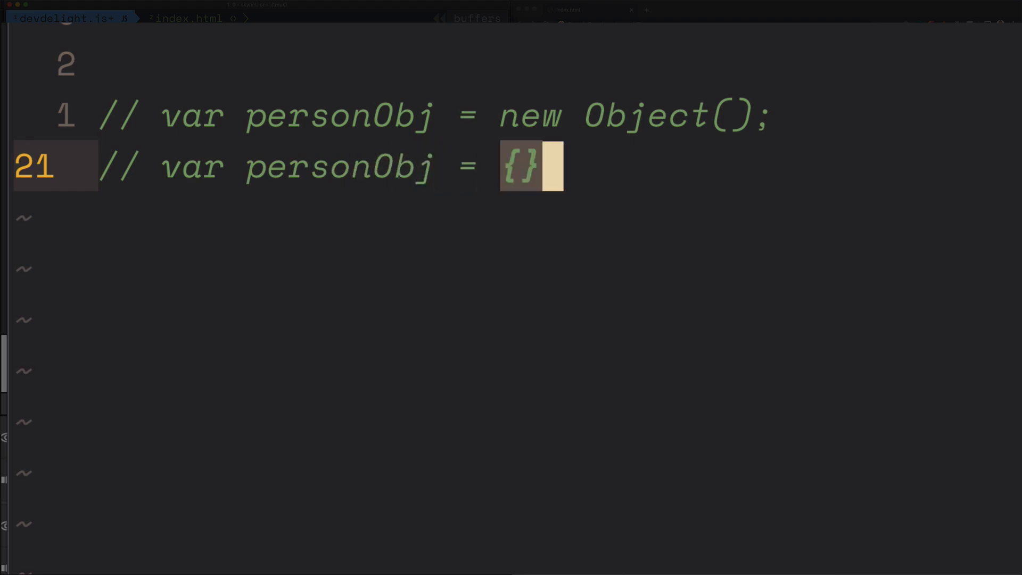
text(;)
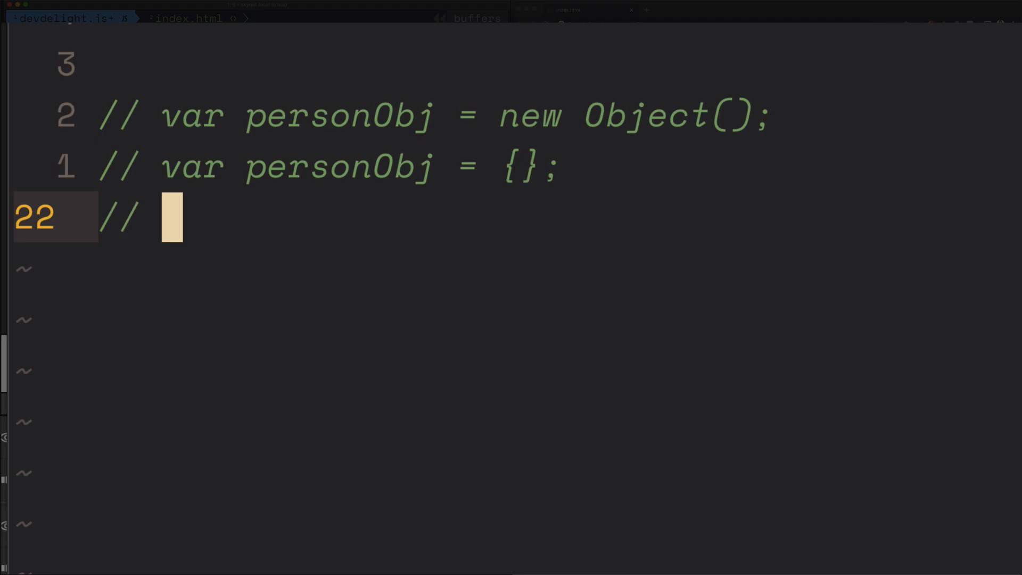
Add a commented personObj.name = 'Alexander'; assignment line
text(personObj)
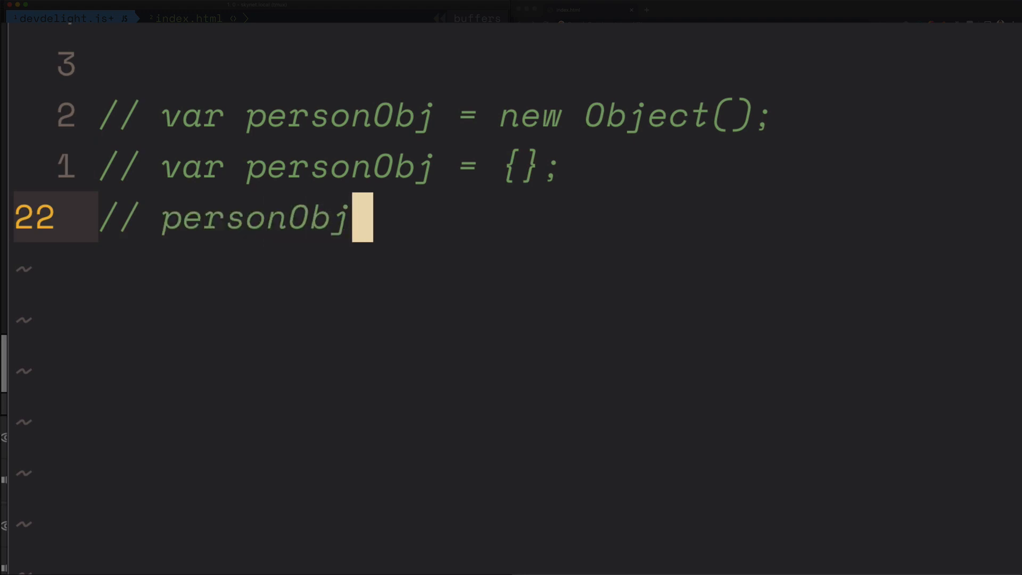
text(.name)
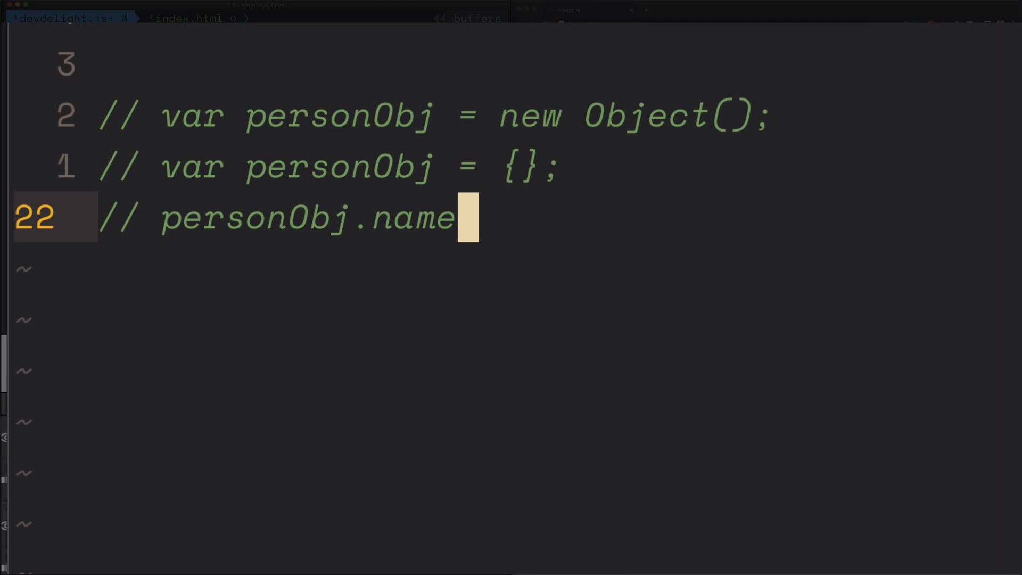
text(= 'A)
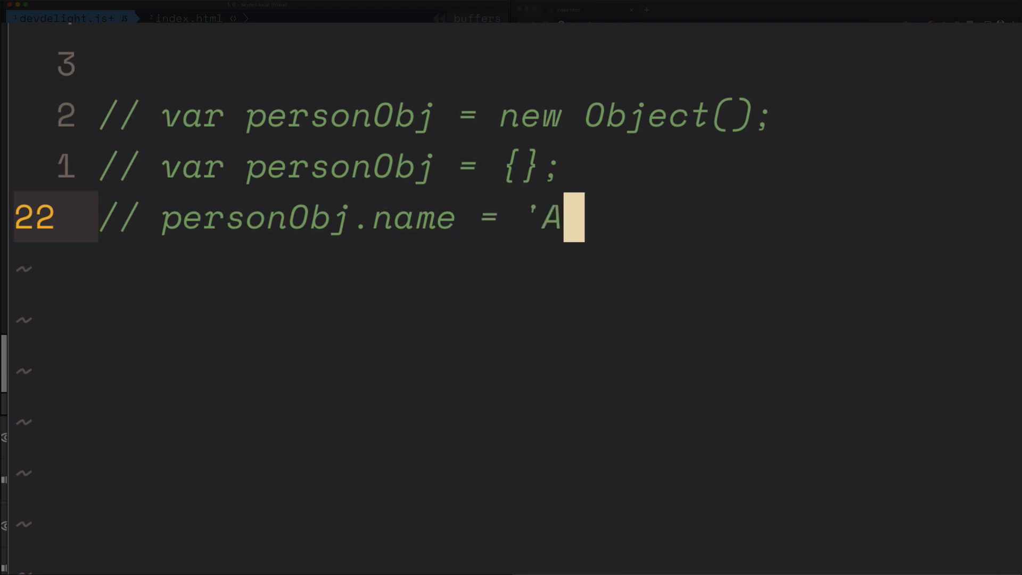
text(lexander';)
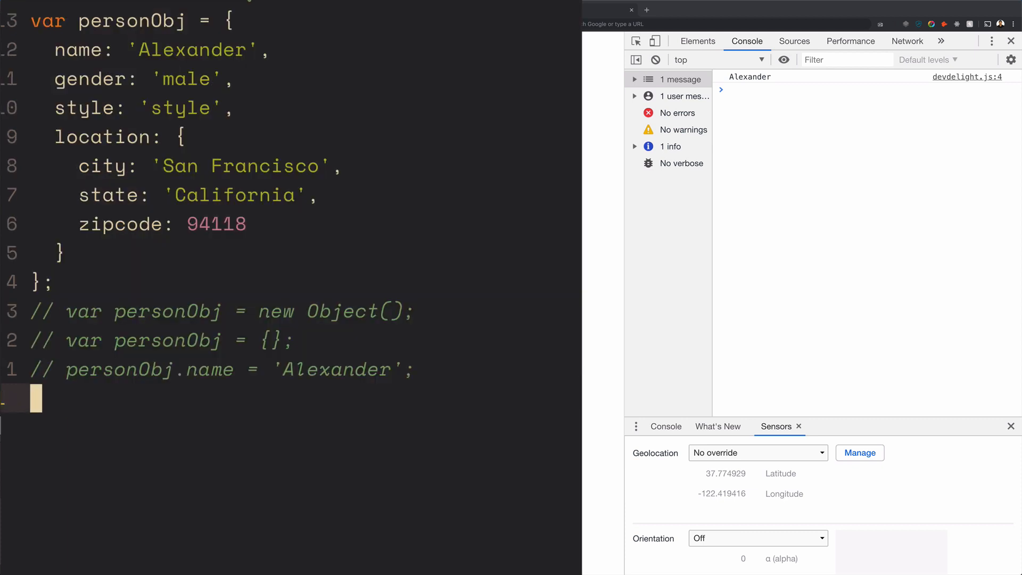
Write console.log(personObj['name']); using the personObj autocomplete
text(console.log())
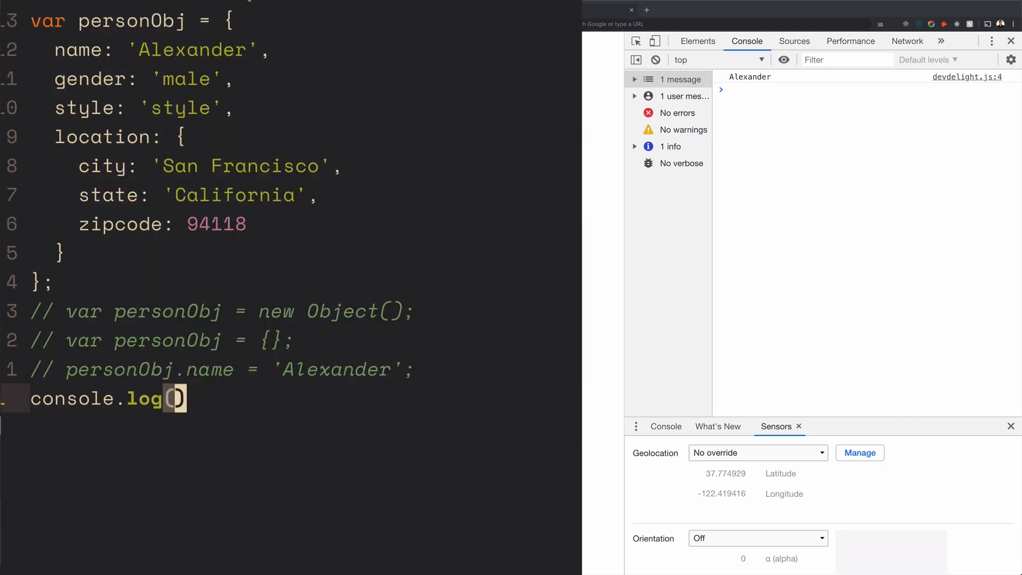
text(pers)
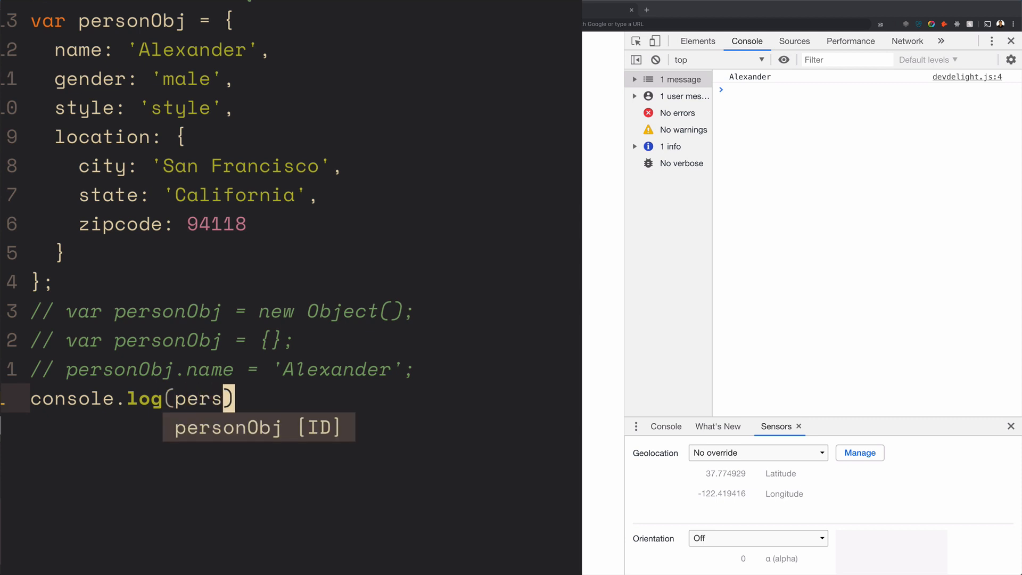
key(Tab)
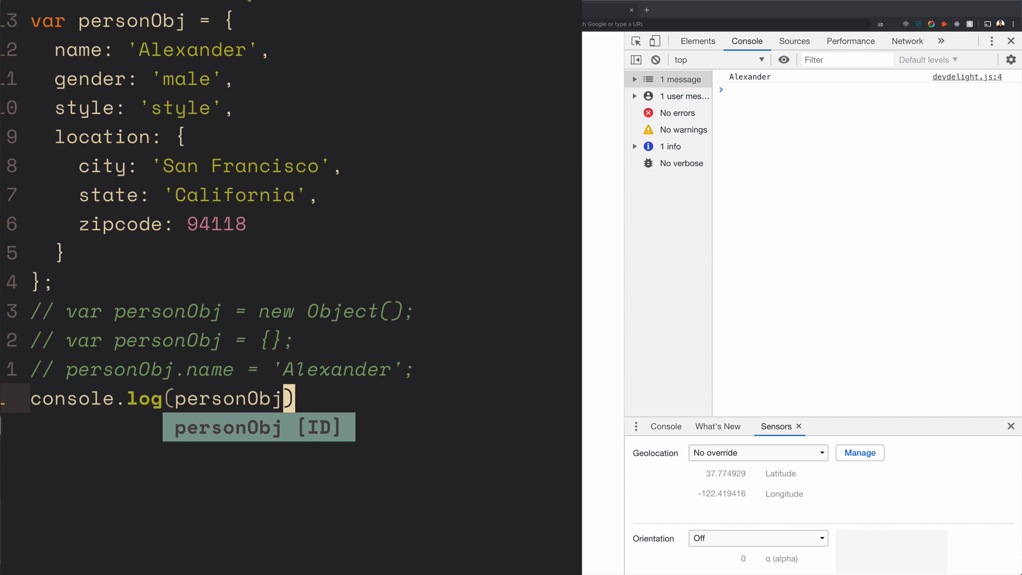
text([')
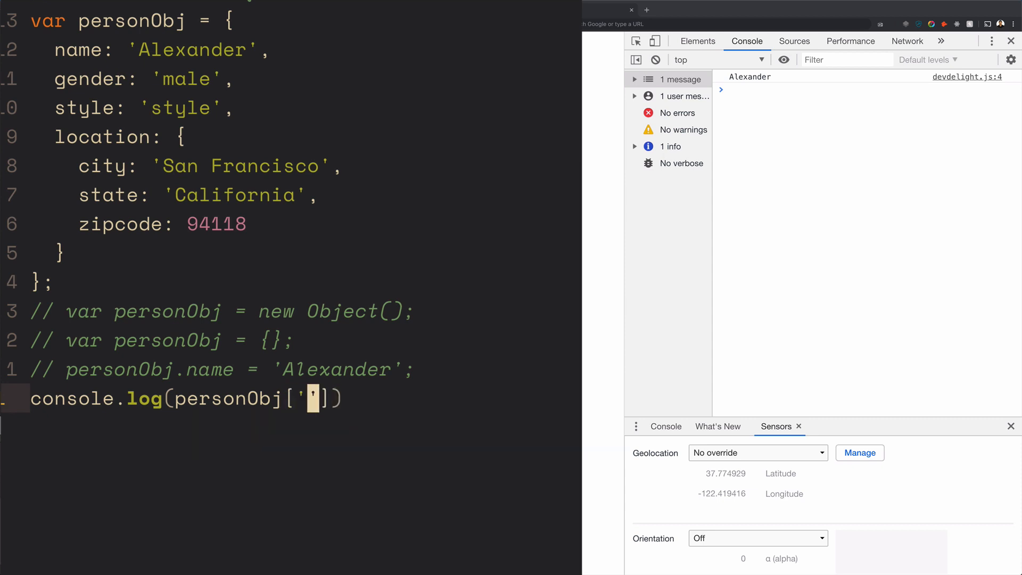
text(name)
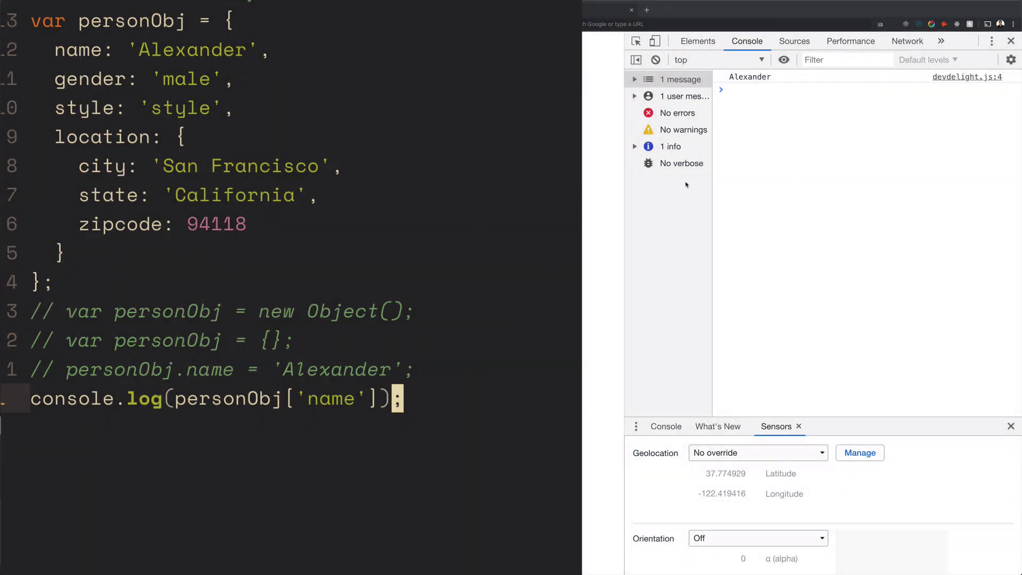
mouse_move(547, 303)
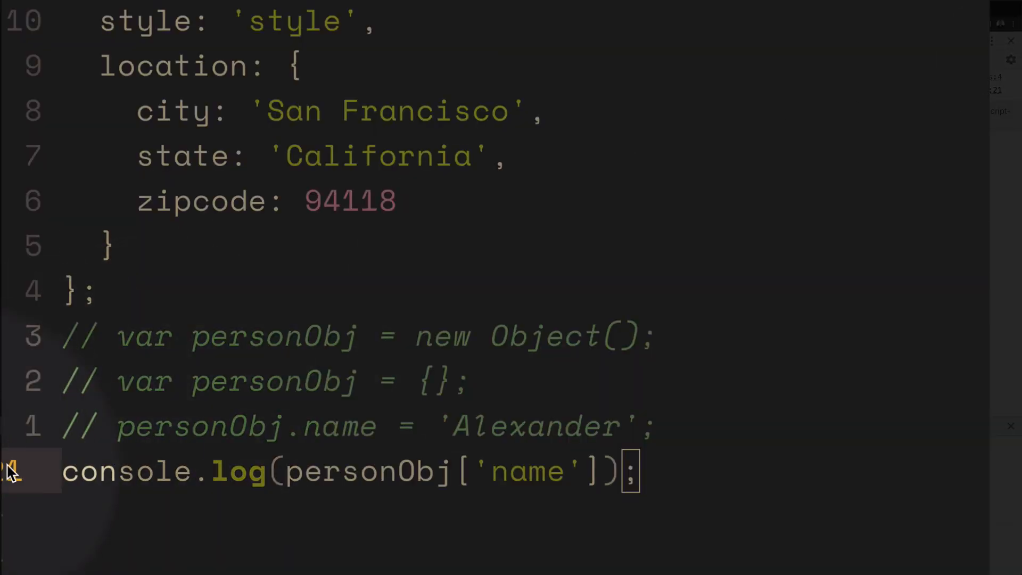
mouse_move(567, 490)
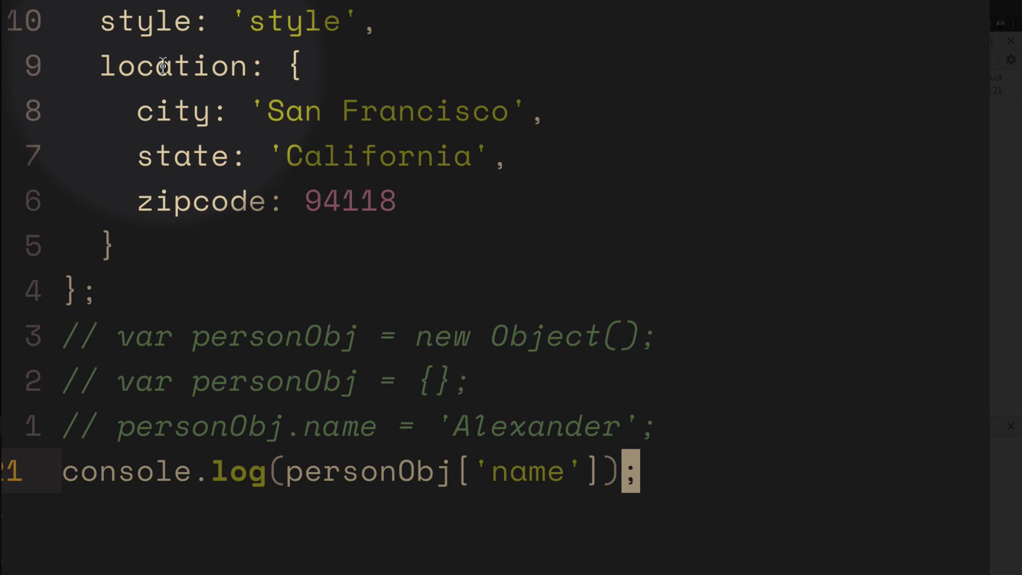
mouse_move(479, 512)
text(console.log(personObj['location']);)
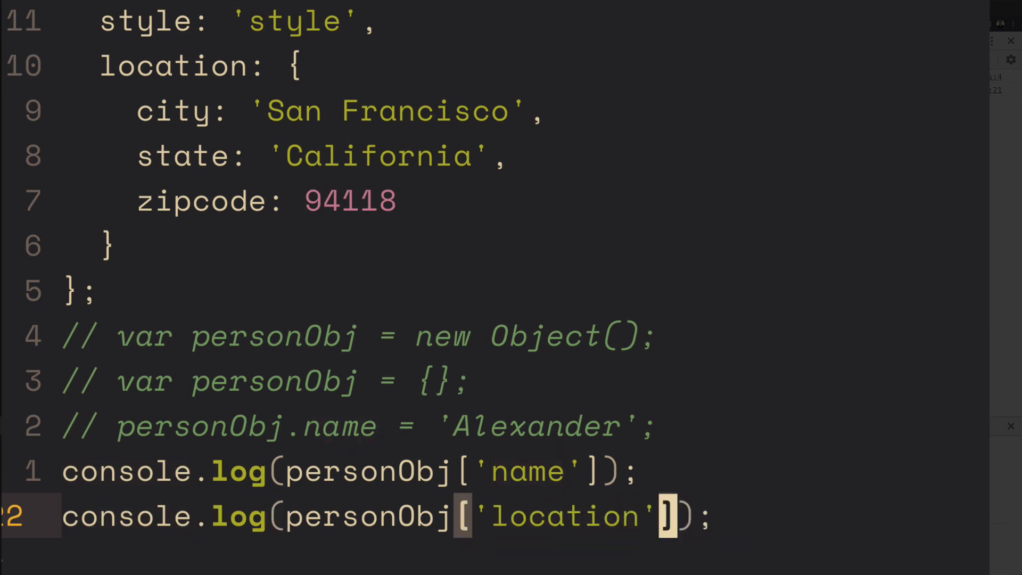
Log personObj['location']['zipcode'] and begin a third console.log line
text([])
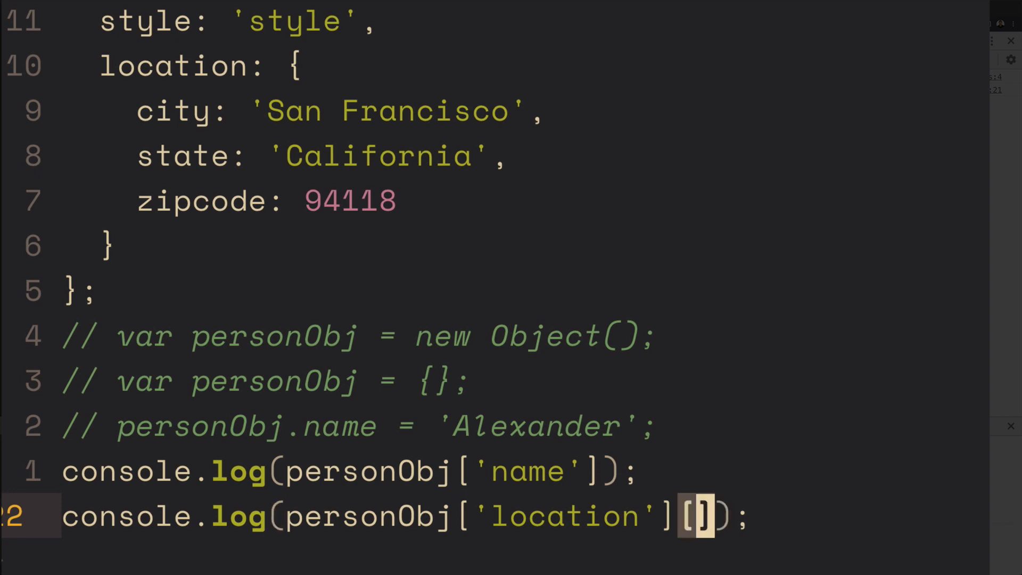
text('zipd)
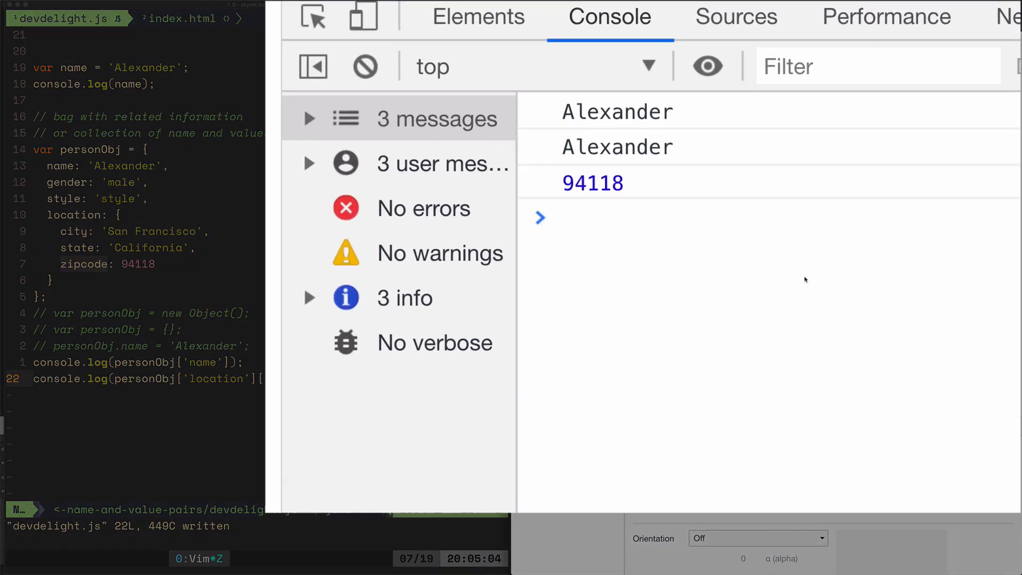
mouse_move(416, 391)
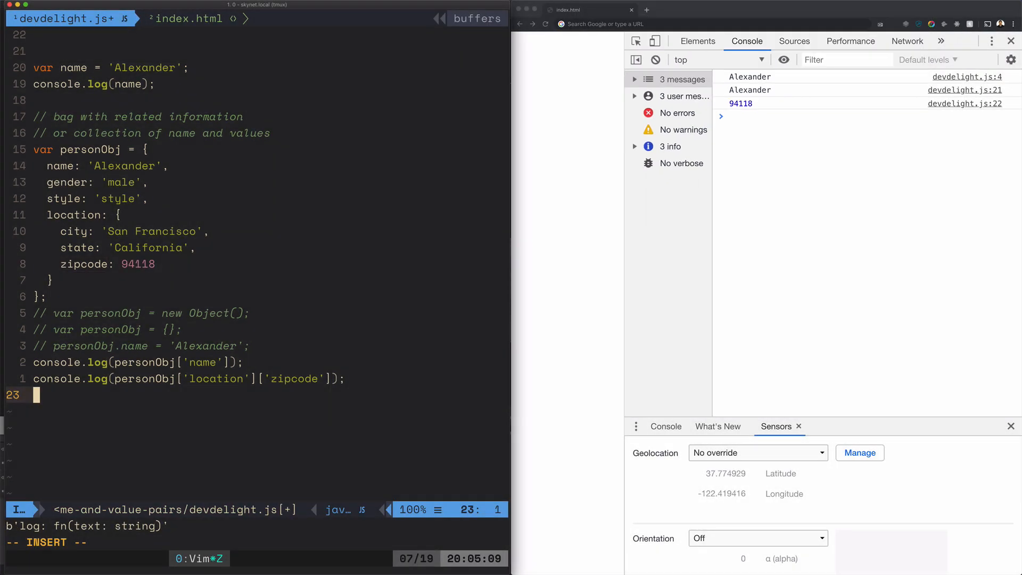
text(console.log()
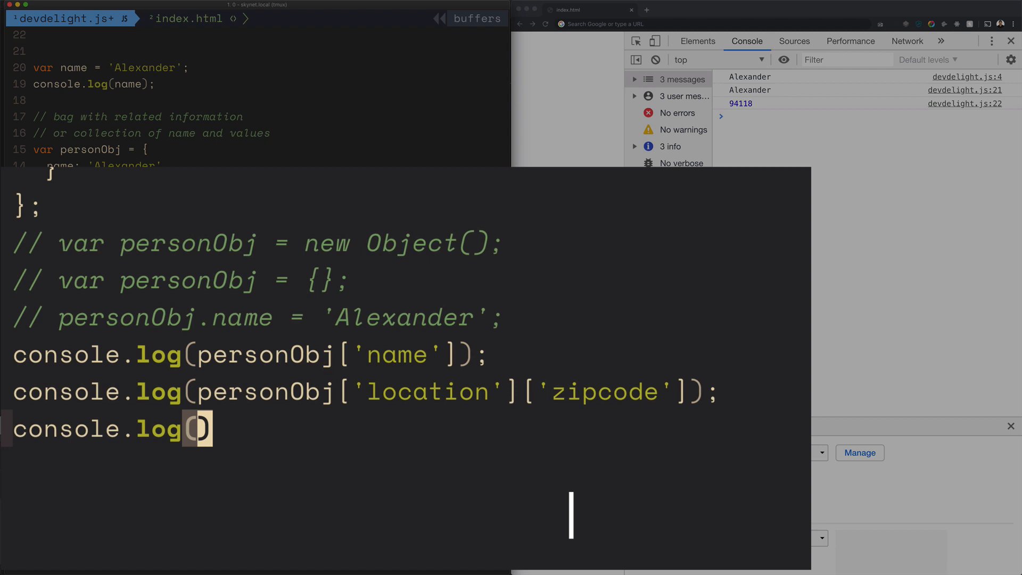
Complete console.log(personObj.style); with dot notation and save
text(personObj.style)
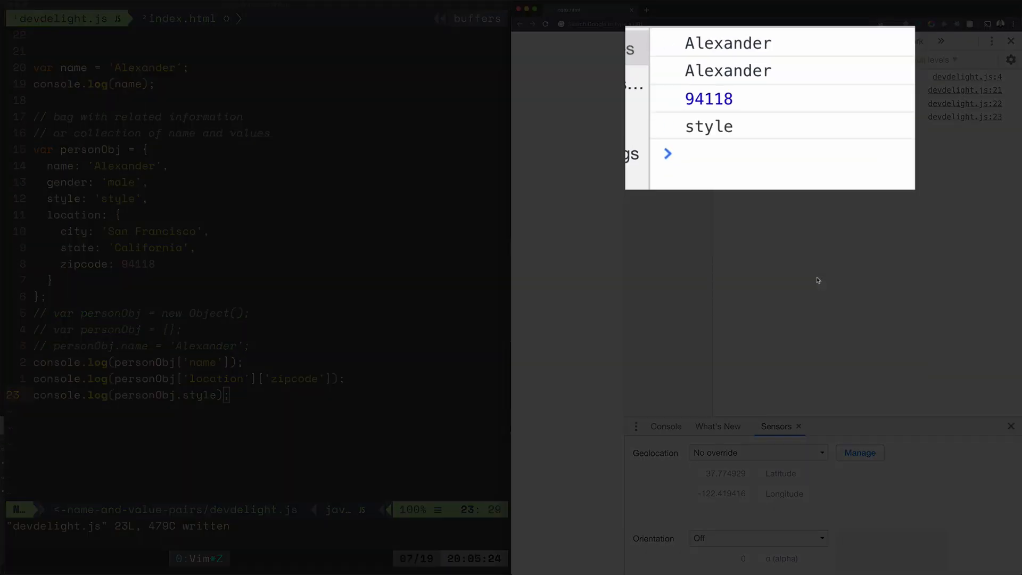
mouse_move(566, 165)
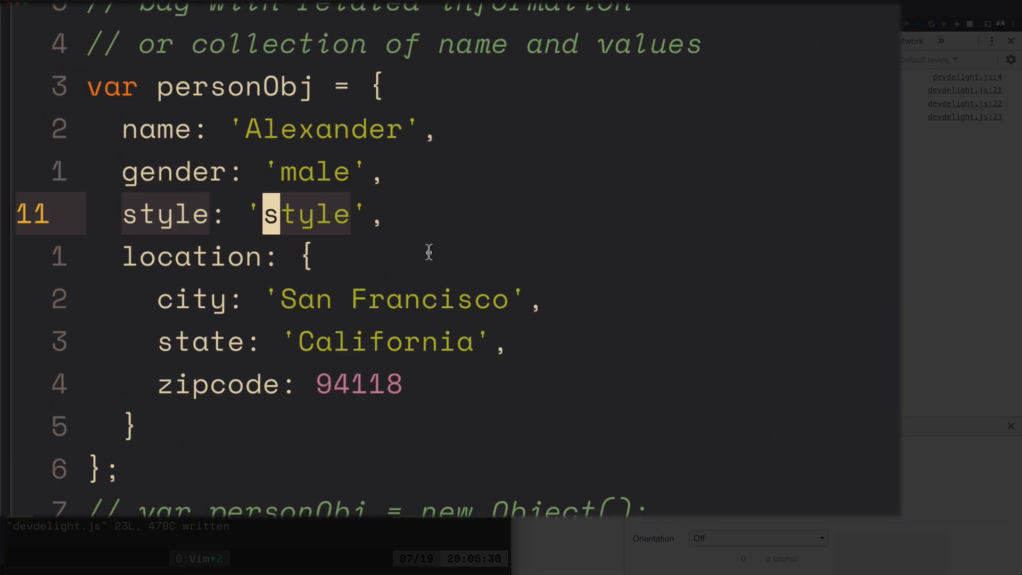
Replace personObj's style value 'style' with 'savage' and save
key(l)
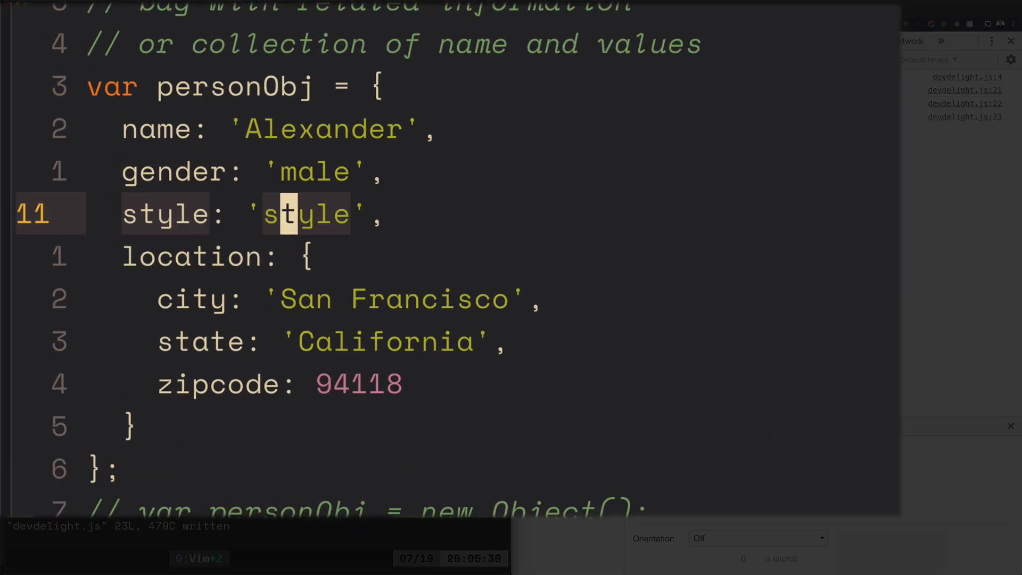
text(savage)
click(807, 130)
text(2)
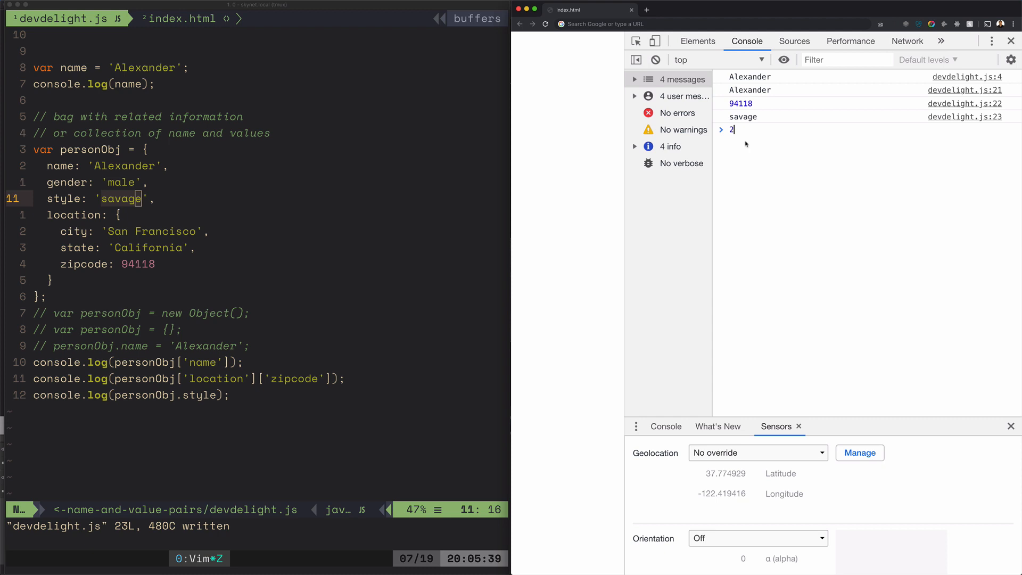
key(Backspace)
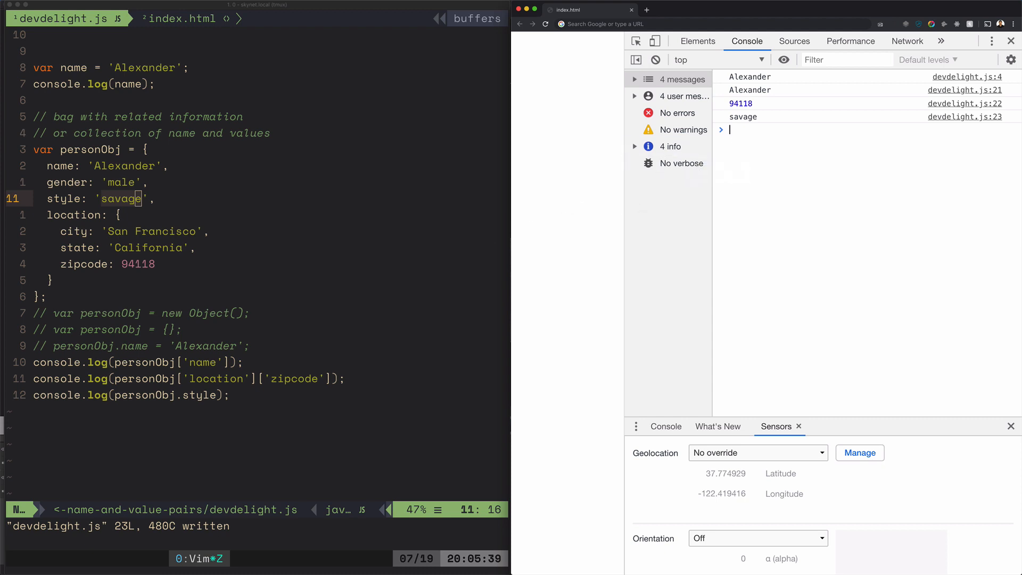